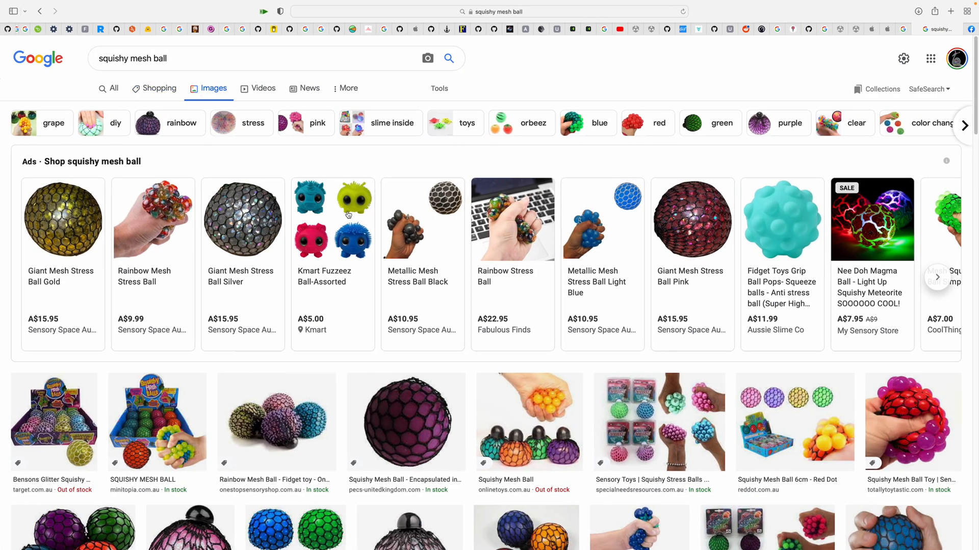
# Browse the mesh ball results and preview the boxed SQUISHY MESH BALL product image.
pyautogui.scroll(-3)
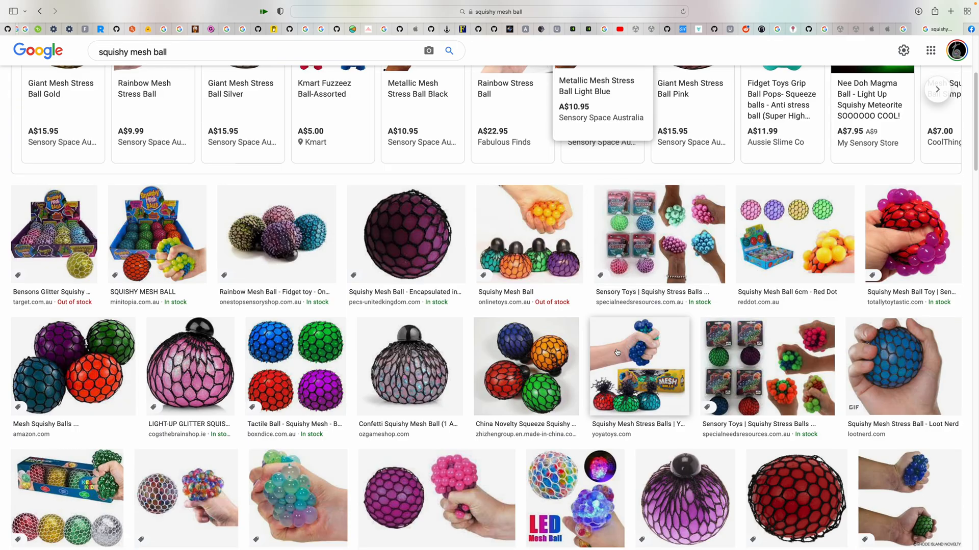
pyautogui.scroll(3)
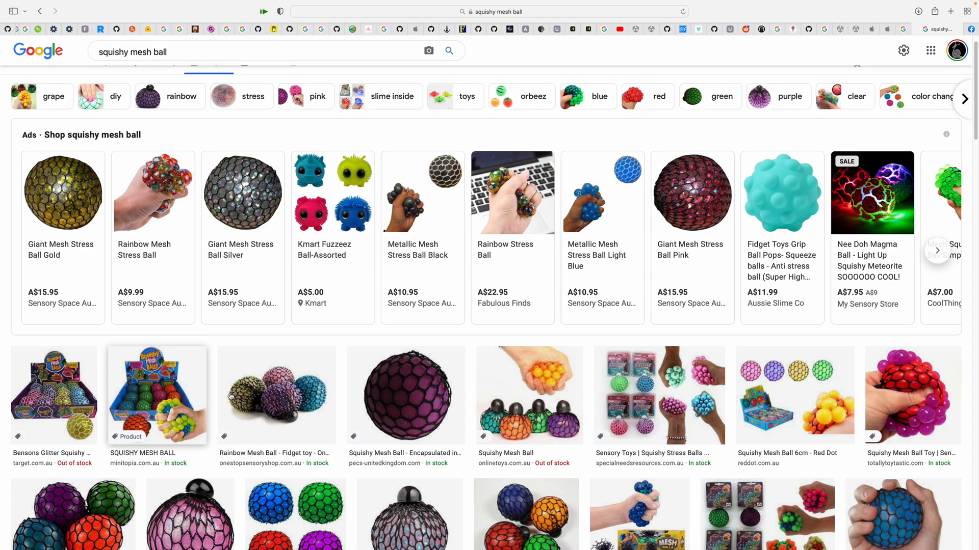
pyautogui.click(157, 395)
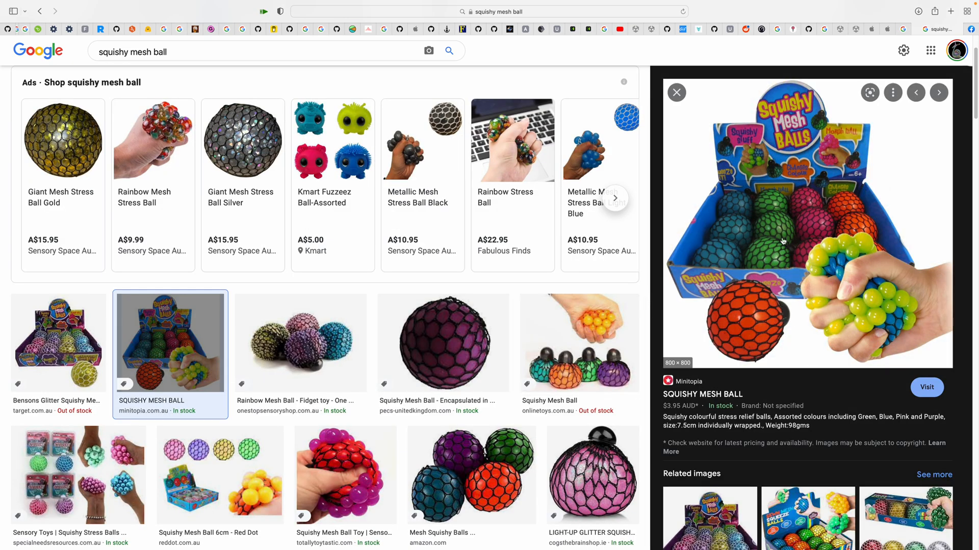
pyautogui.scroll(-3)
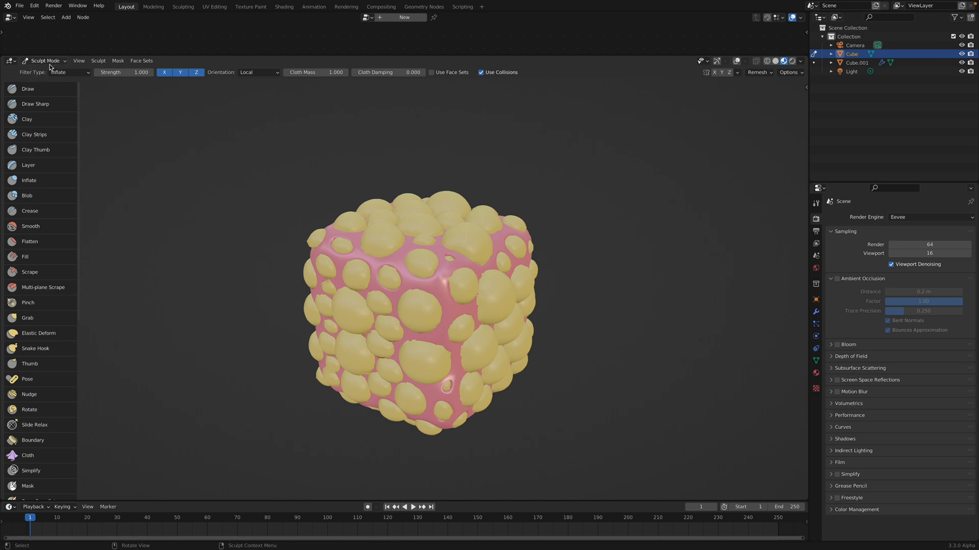
# Inflate the blobs, then reopen satisfying_004.blend from the recent files.
pyautogui.scroll(-3)
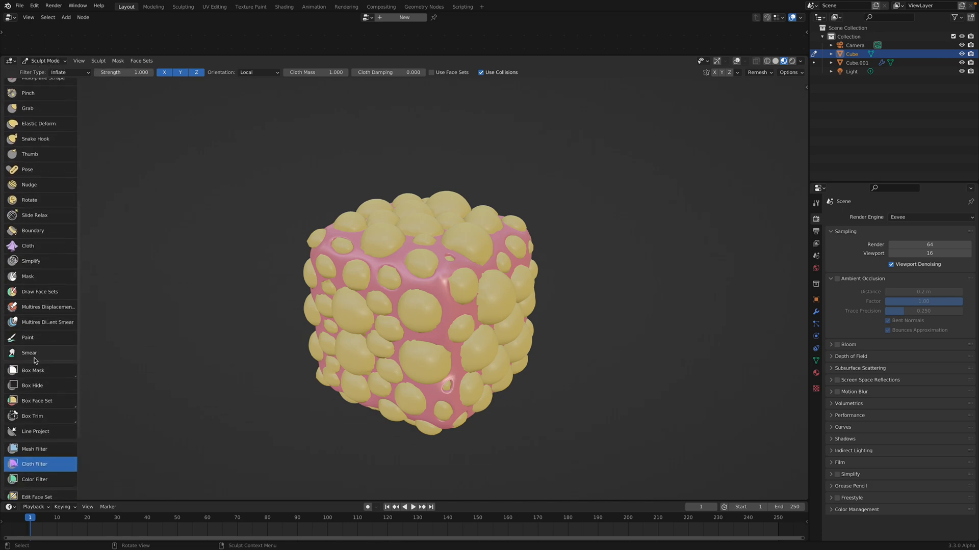
pyautogui.scroll(-3)
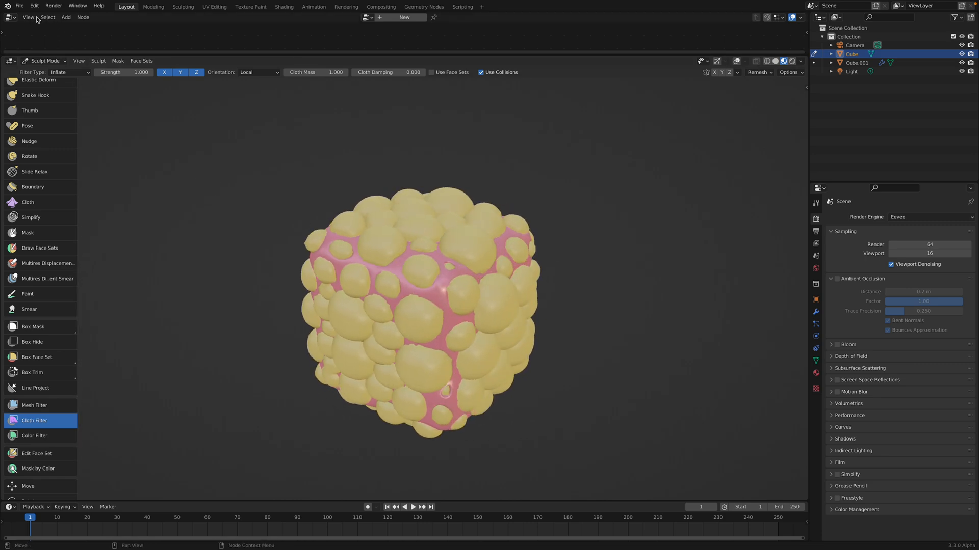
pyautogui.click(19, 6)
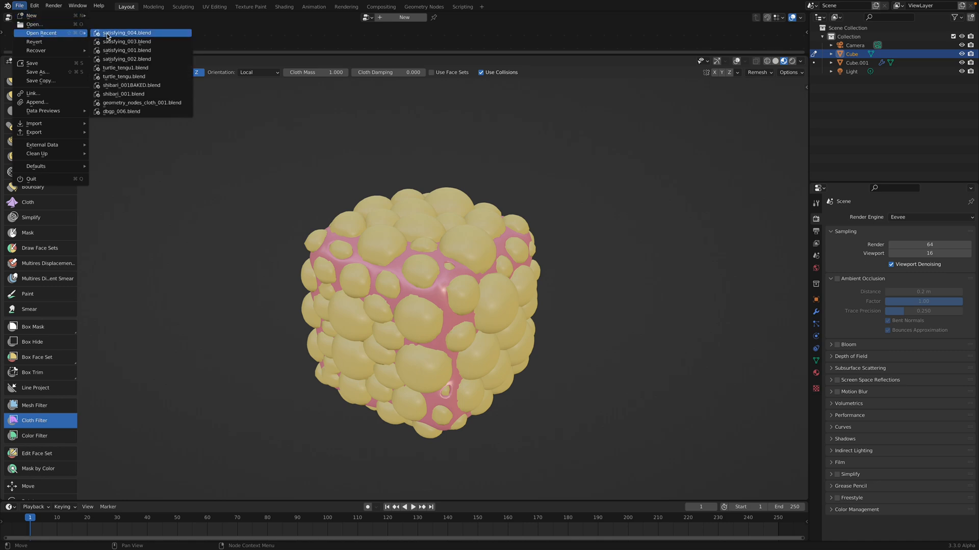
pyautogui.click(126, 33)
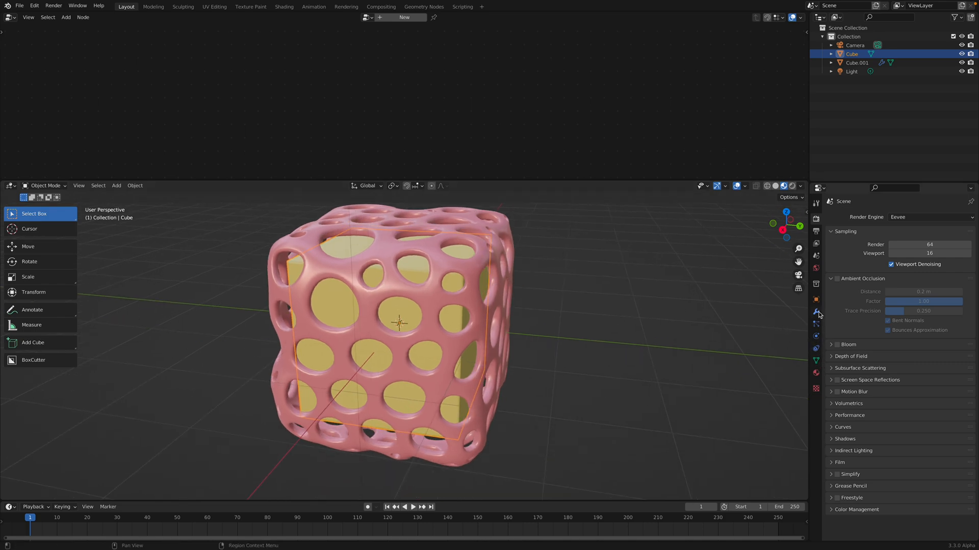
# Show the cube's modifiers, try wireframe shading, return to solid, and select the holed cage.
pyautogui.click(816, 312)
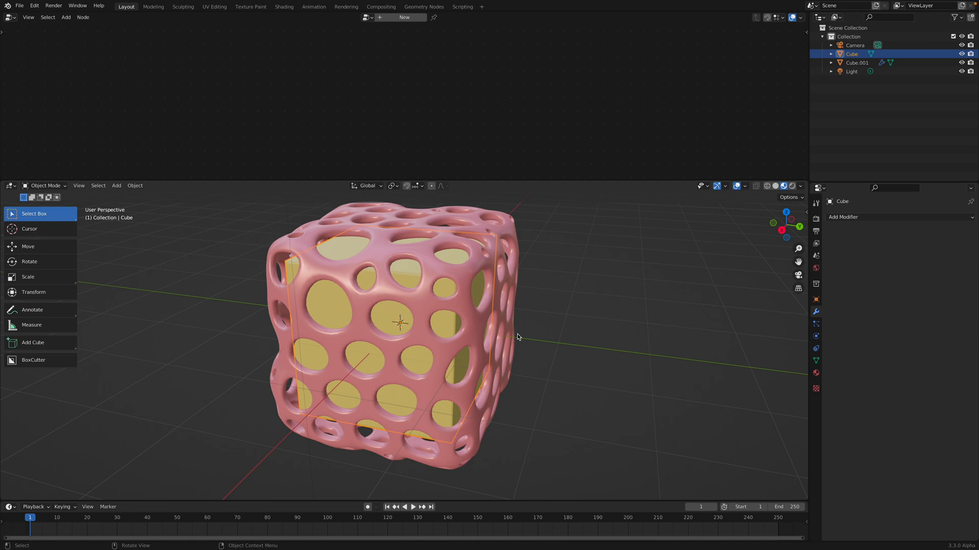
pyautogui.moveTo(506, 328)
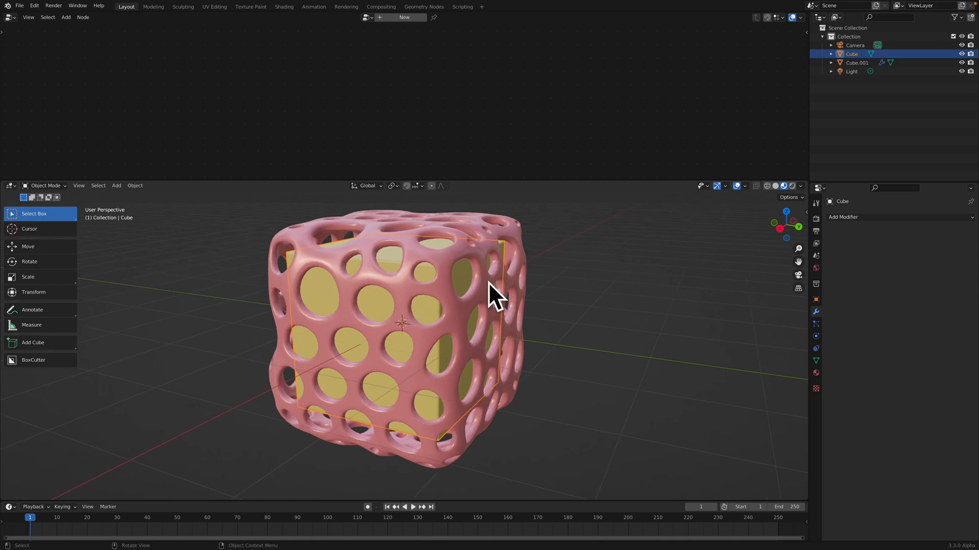
pyautogui.click(857, 62)
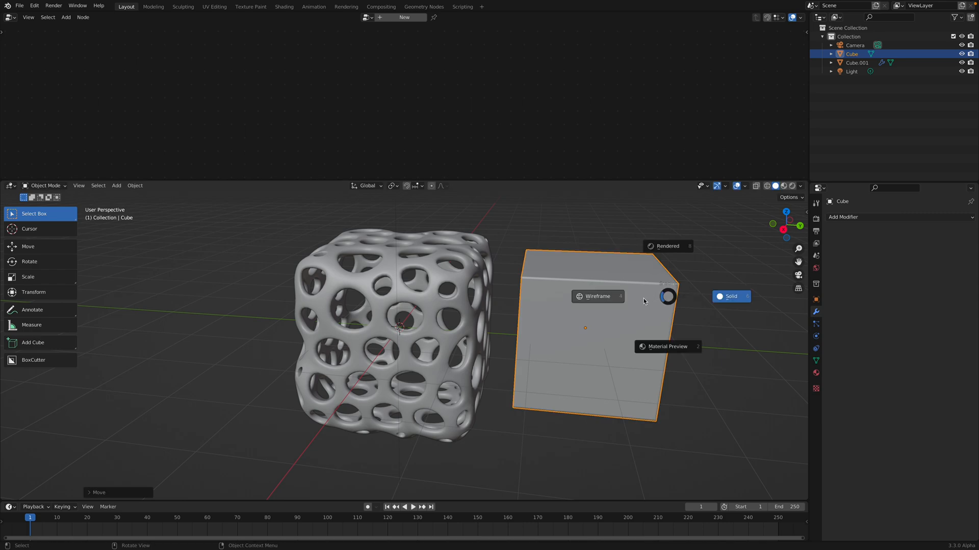
pyautogui.click(596, 296)
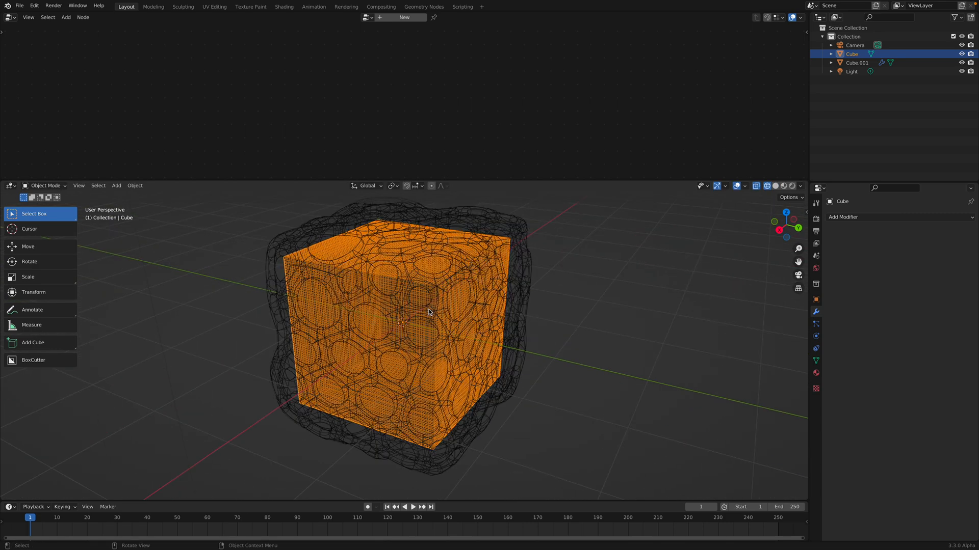
pyautogui.click(765, 186)
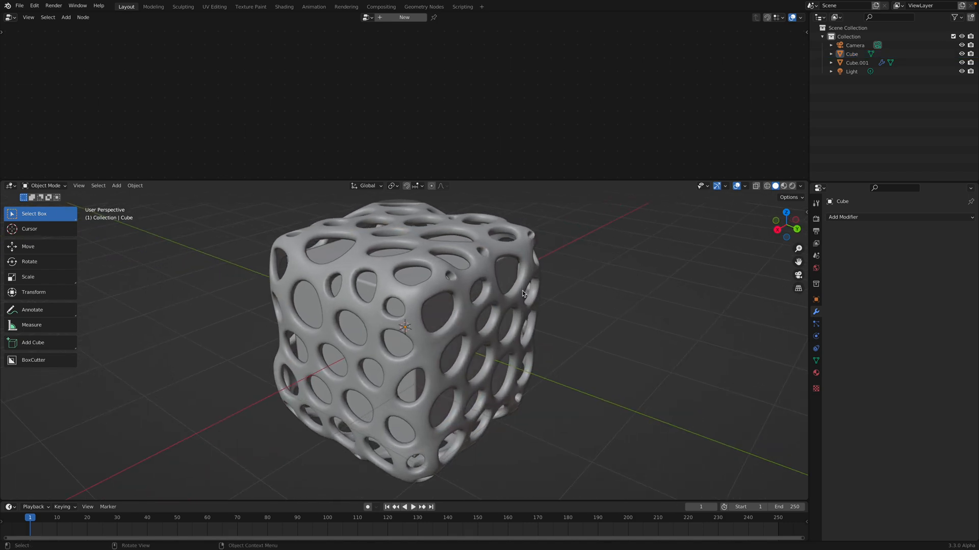
pyautogui.click(857, 62)
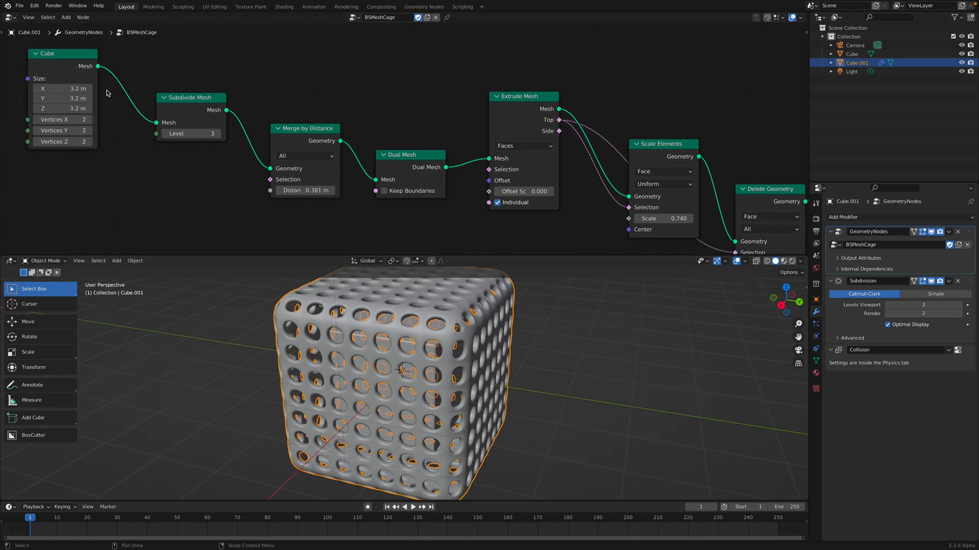
# Resize the cage's base Cube node to 2.56 m.
pyautogui.click(62, 88)
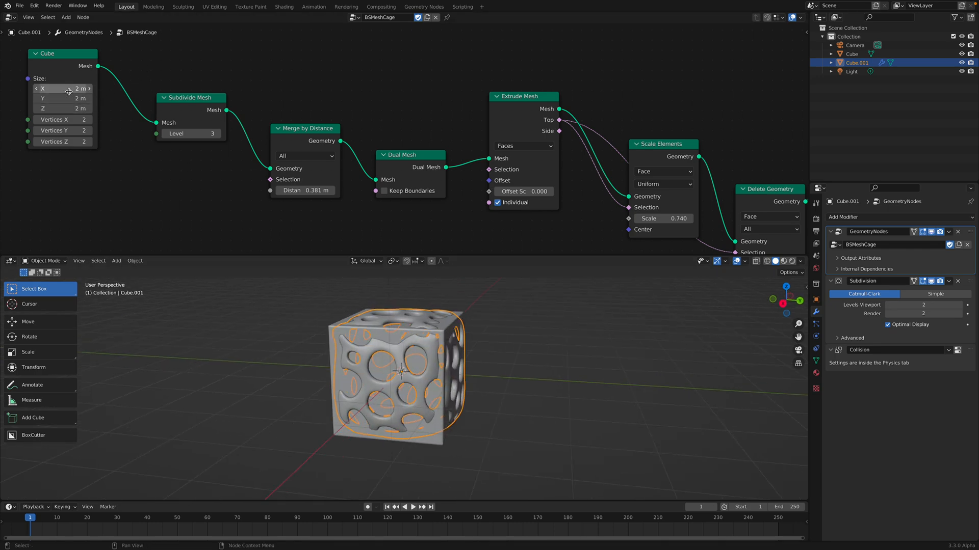
pyautogui.moveTo(62, 89); pyautogui.dragTo(81, 89)
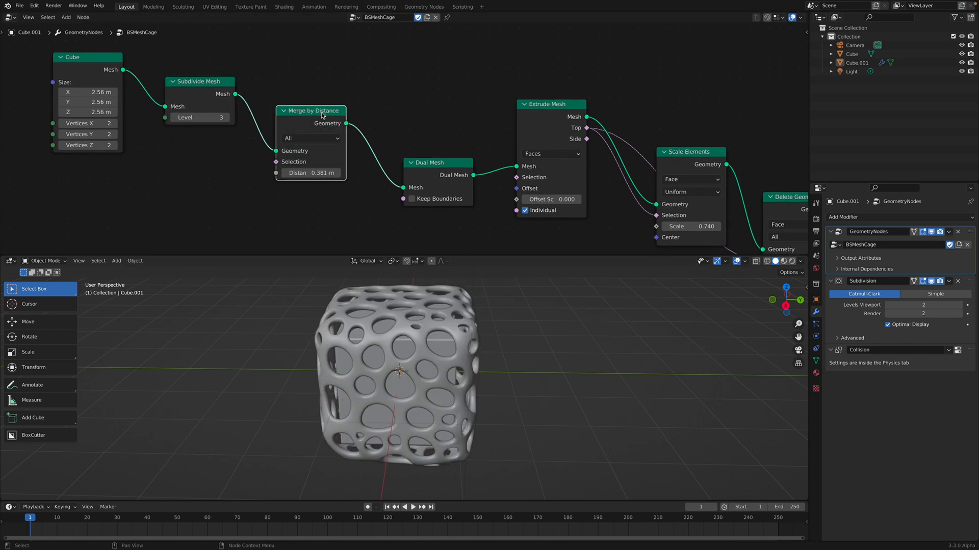
# Lower the Merge by Distance value to about 0.361 m for varied holes.
pyautogui.click(310, 110)
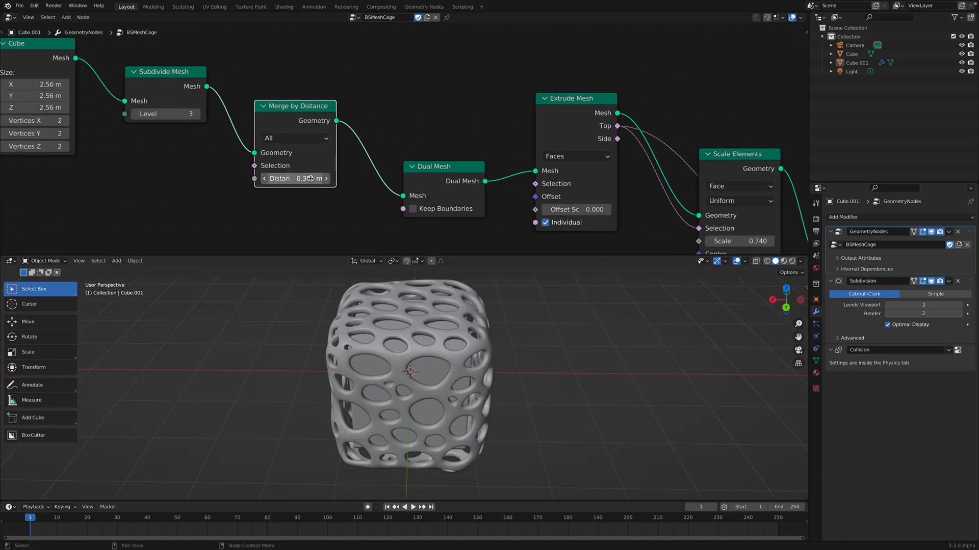
pyautogui.moveTo(306, 179); pyautogui.dragTo(290, 178)
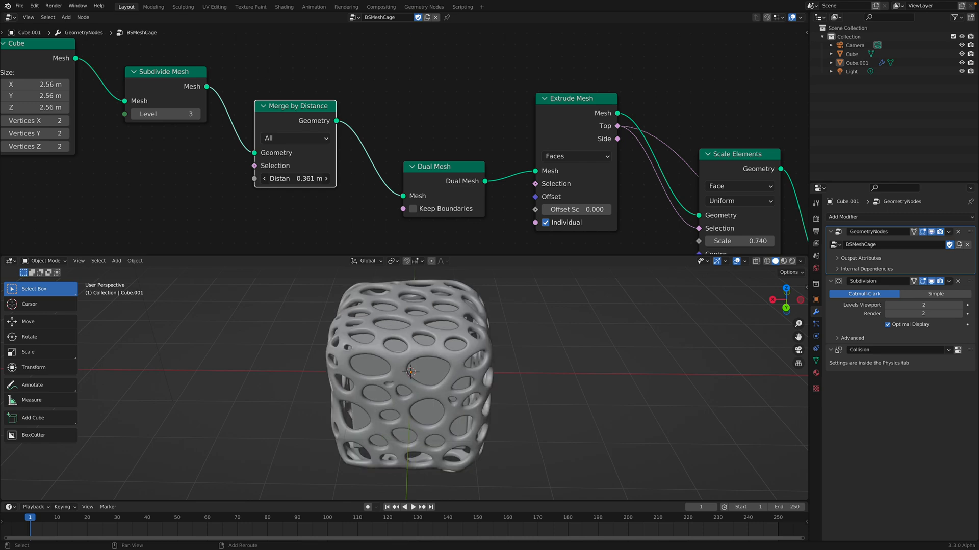
pyautogui.moveTo(306, 179); pyautogui.dragTo(287, 179)
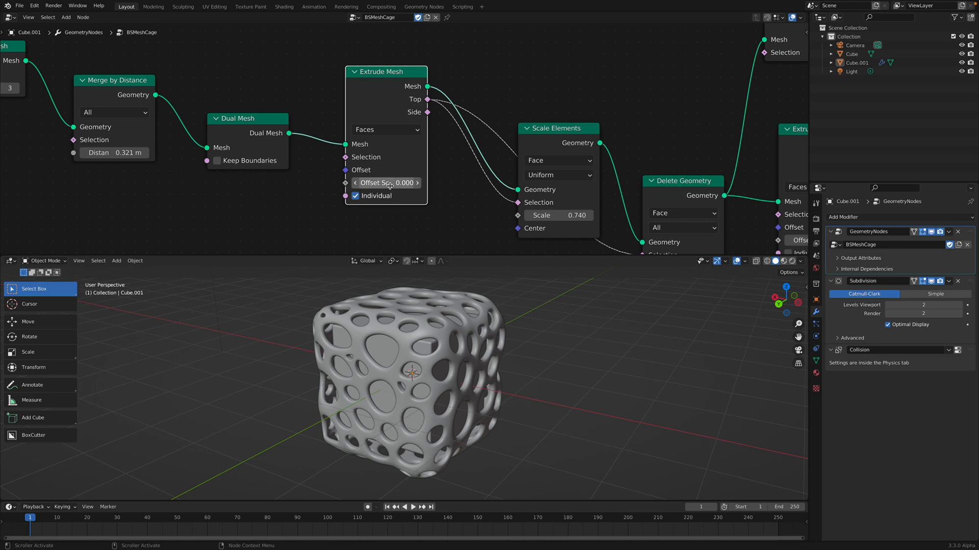
# Adjust the extrusion offset and raise Scale Elements from 0.640 to 0.800 for larger holes.
pyautogui.moveTo(374, 182); pyautogui.dragTo(404, 182)
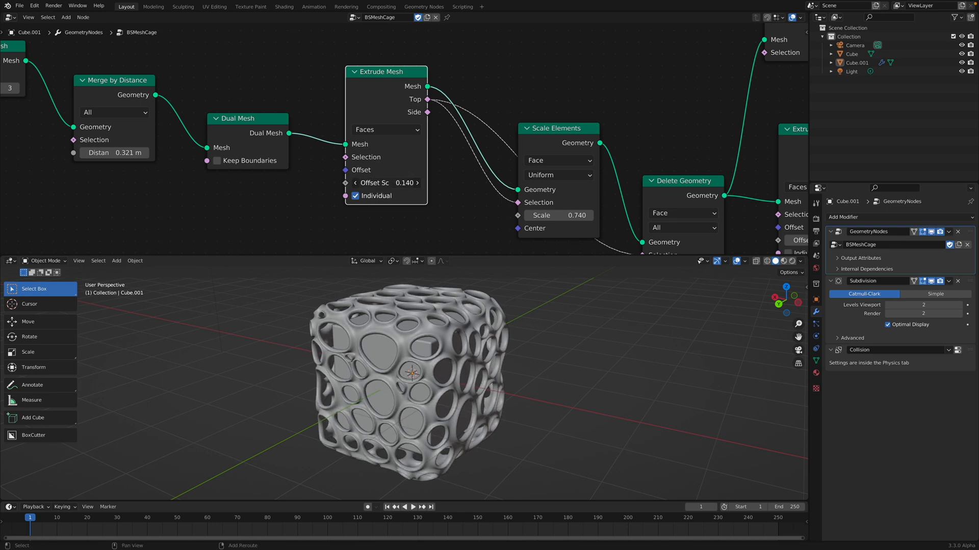
pyautogui.moveTo(385, 183); pyautogui.dragTo(324, 183)
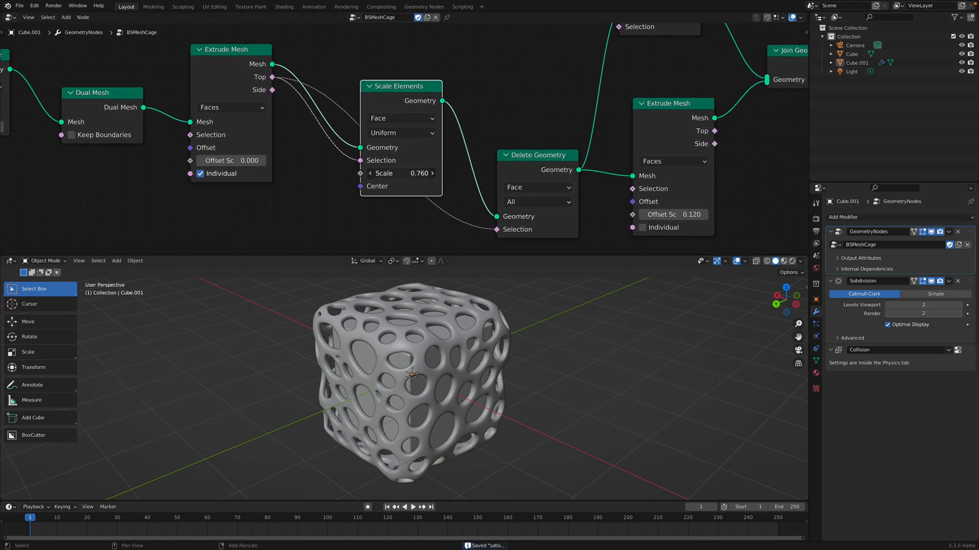
pyautogui.moveTo(412, 173); pyautogui.dragTo(400, 174)
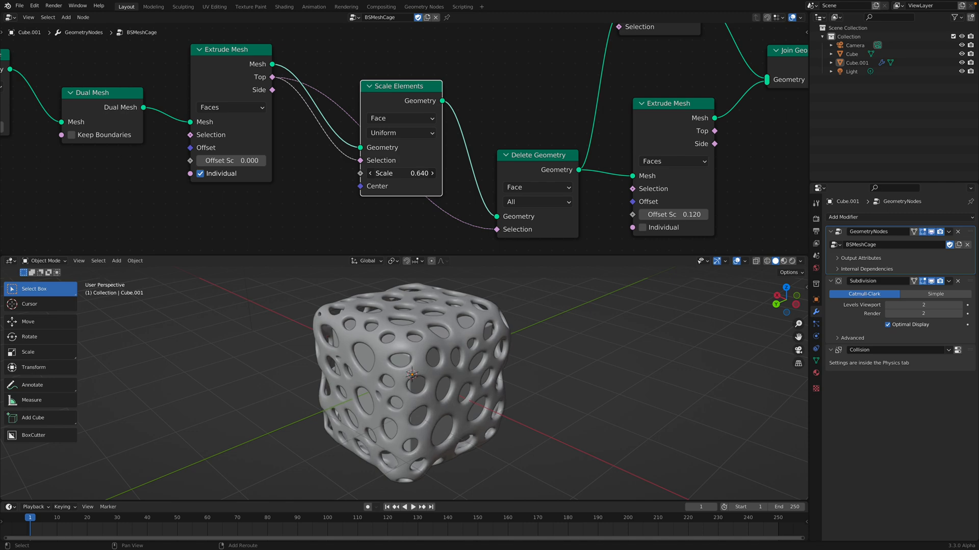
pyautogui.moveTo(400, 174); pyautogui.dragTo(424, 173)
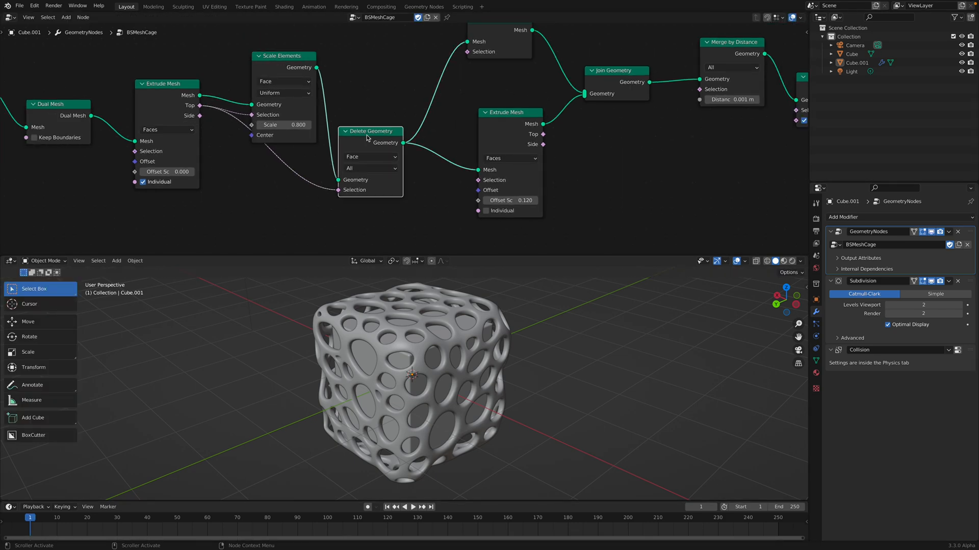
pyautogui.click(369, 154)
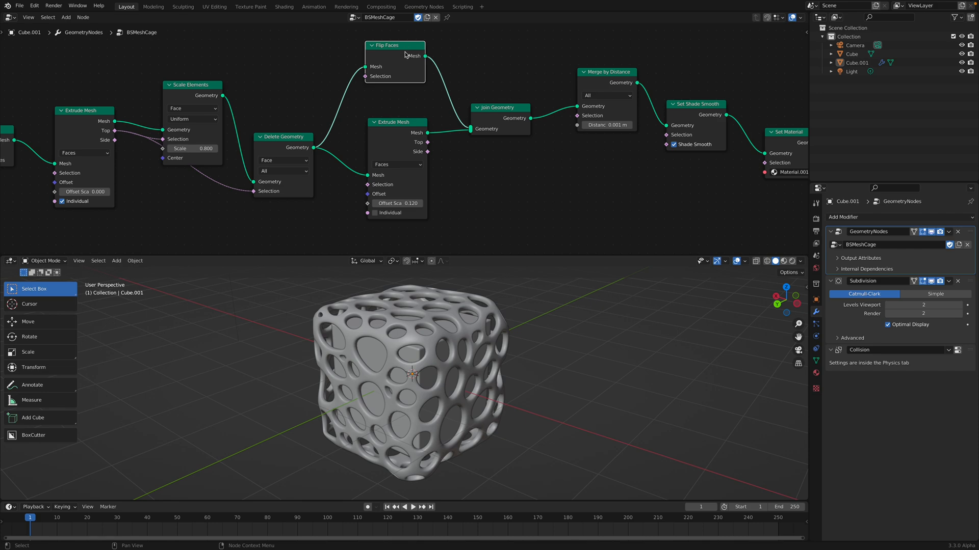
# Save the study as satisfying_004.blend and select the Cube.001 cage.
pyautogui.press('ctrl+s')
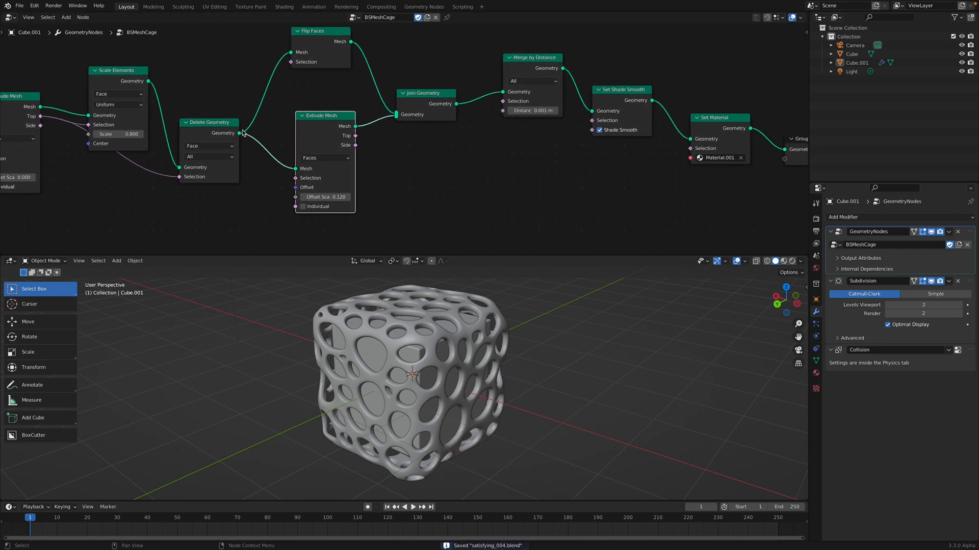
pyautogui.moveTo(394, 298)
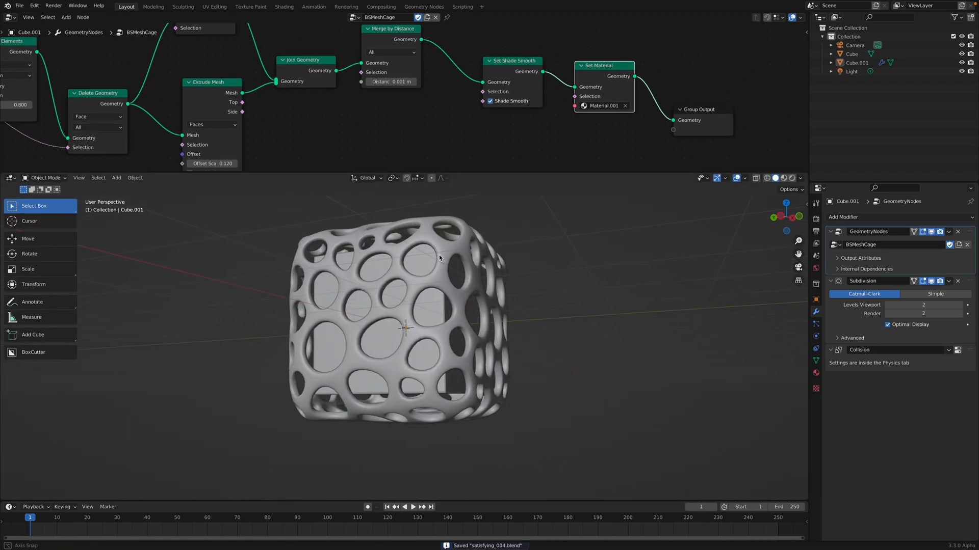
pyautogui.click(412, 311)
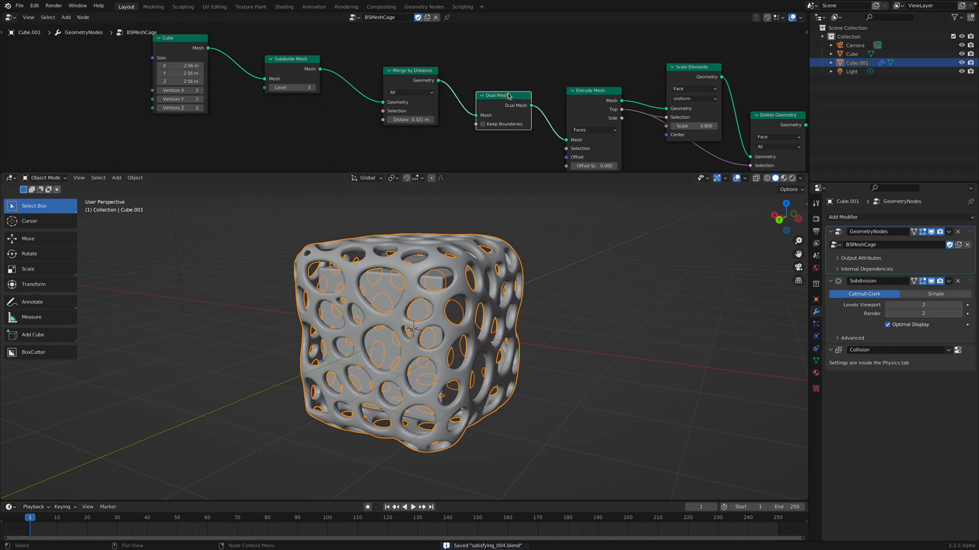
pyautogui.moveTo(568, 248)
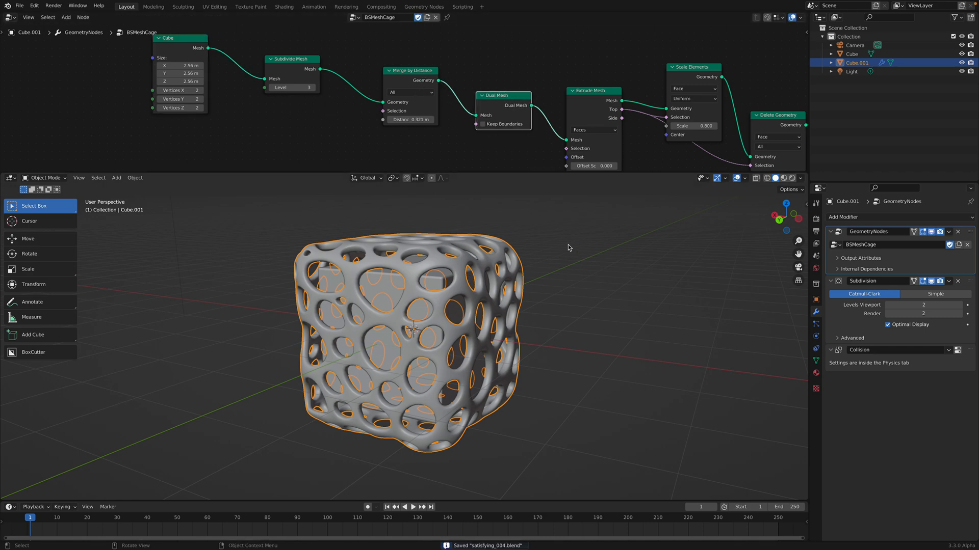
# Take the inner cube into Sculpt Mode with the Cloth Filter set to Inflate.
pyautogui.click(850, 54)
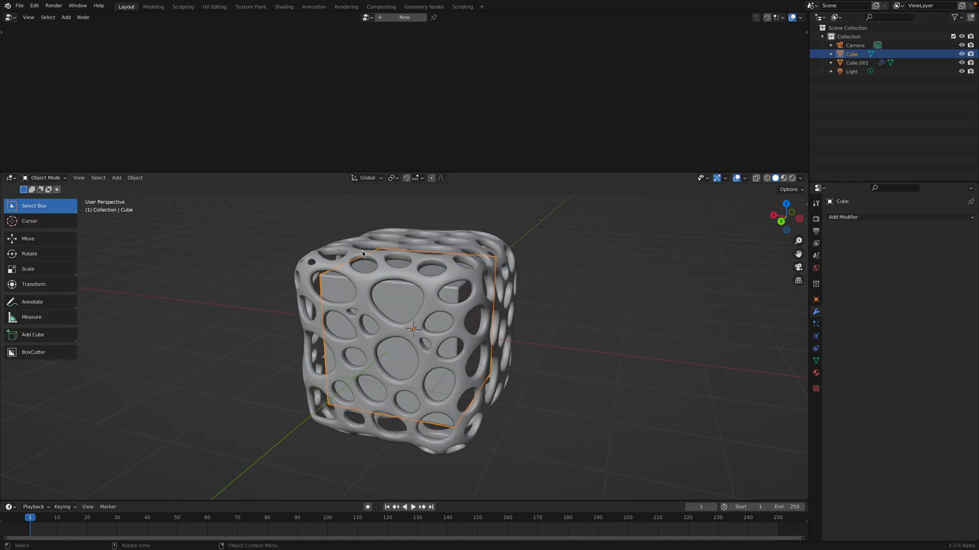
pyautogui.click(45, 178)
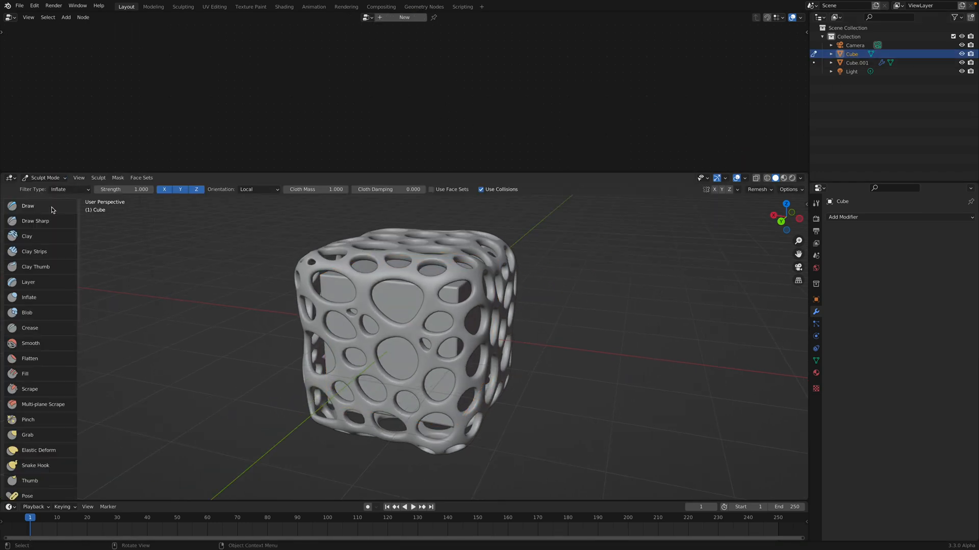
pyautogui.scroll(-3)
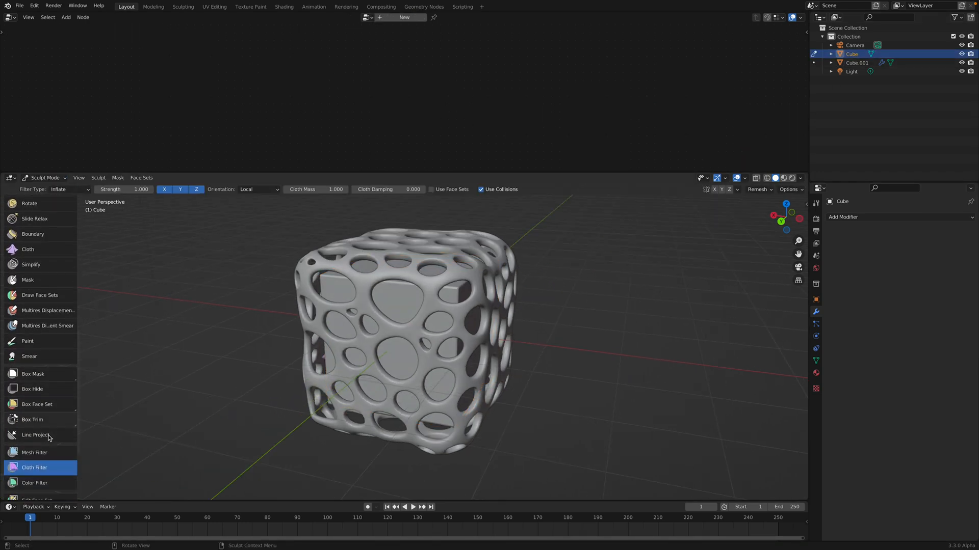
pyautogui.click(68, 190)
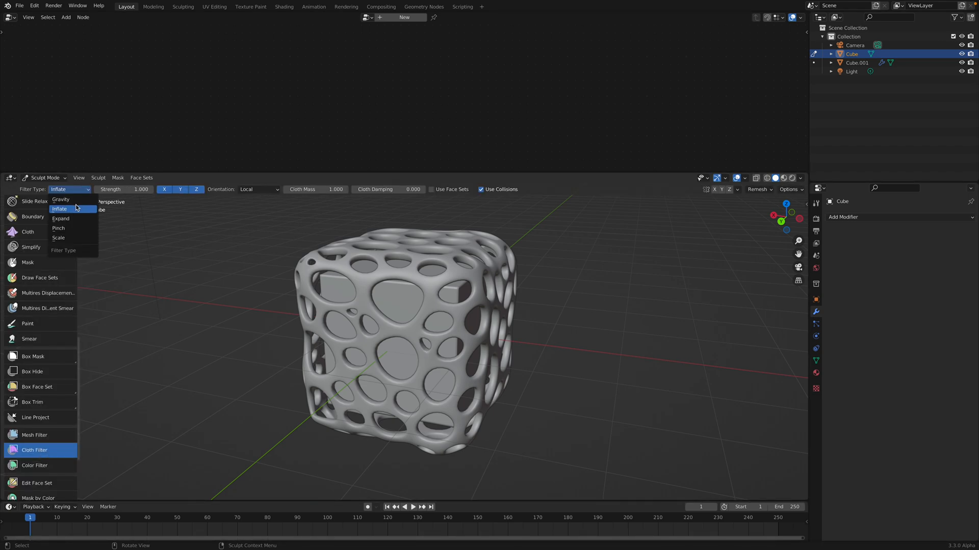
pyautogui.click(60, 218)
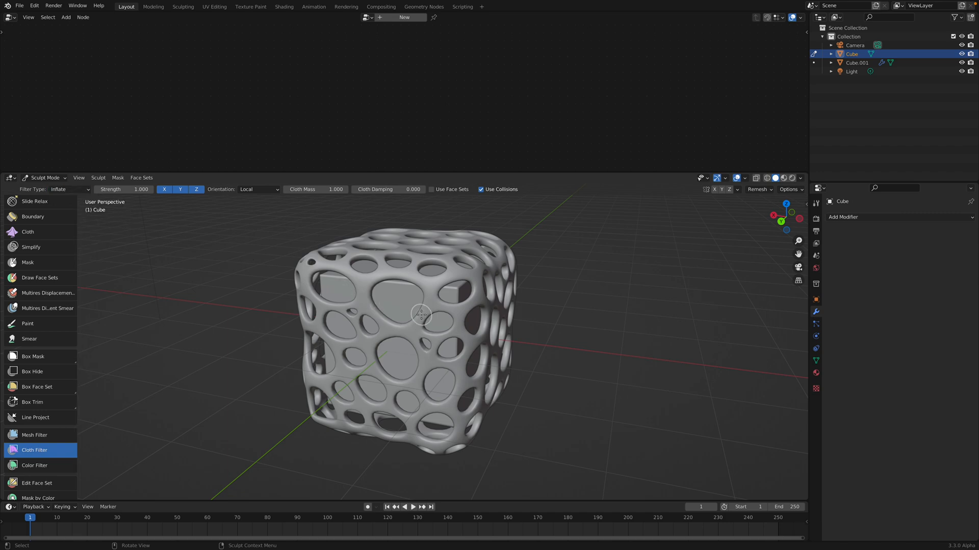
pyautogui.moveTo(412, 306)
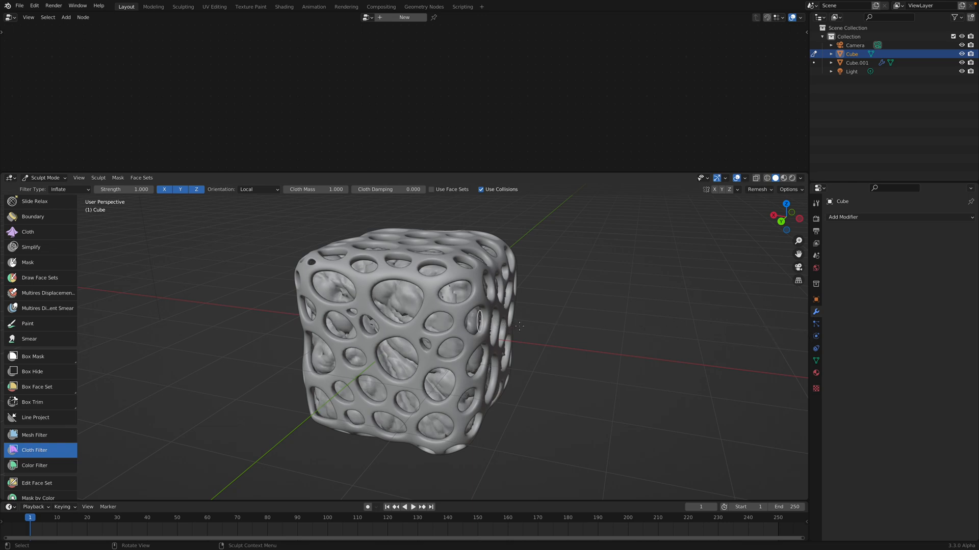
pyautogui.moveTo(555, 330)
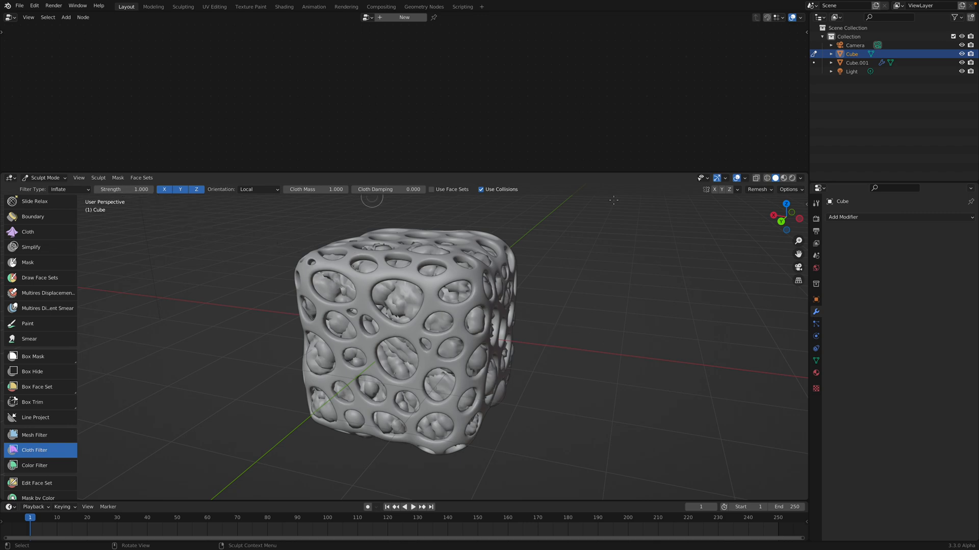
# Leave sculpting after inflating and load an earlier saved version of the study.
pyautogui.click(744, 177)
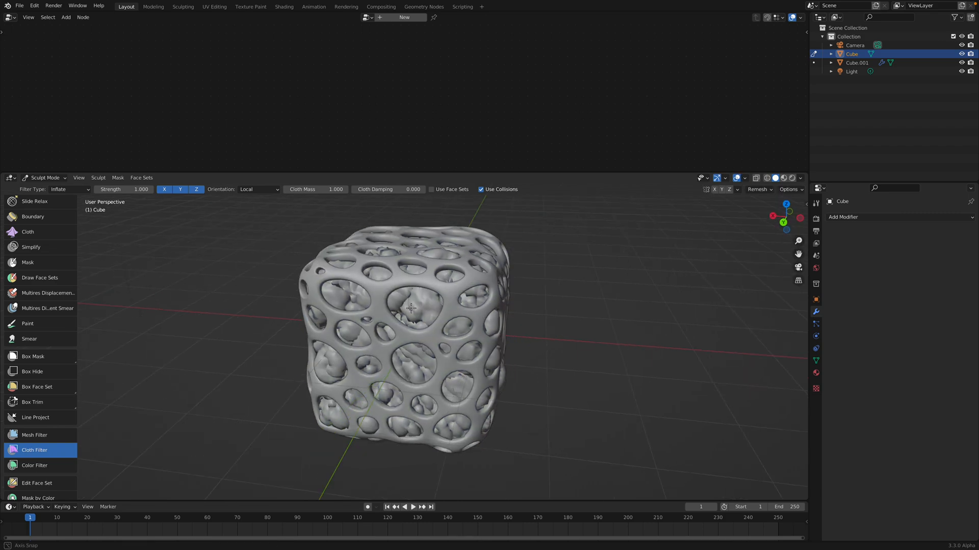
pyautogui.click(68, 190)
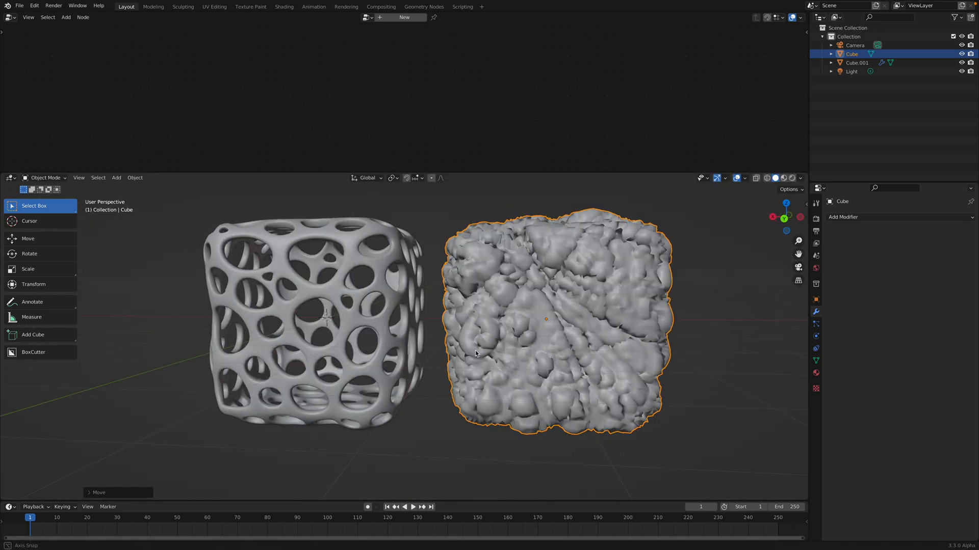
pyautogui.click(20, 6)
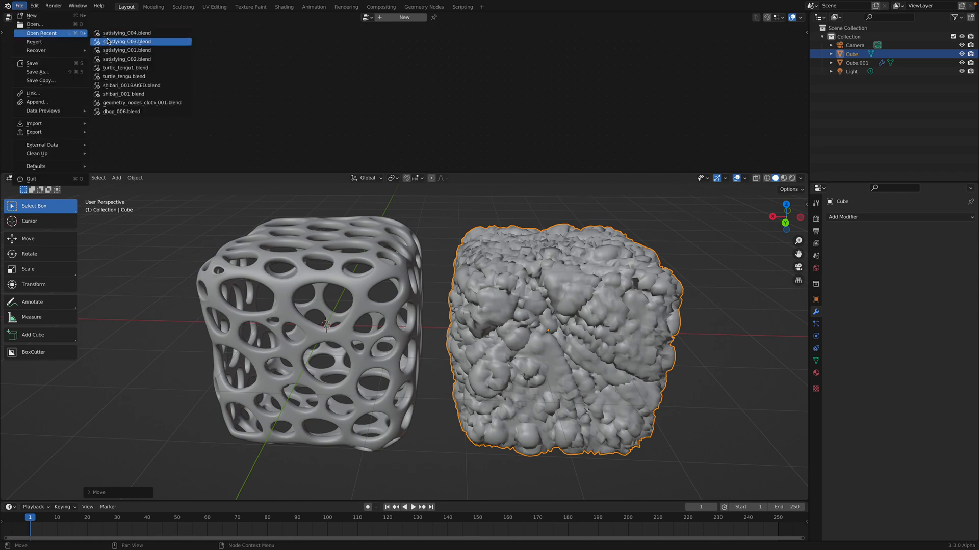
pyautogui.click(126, 41)
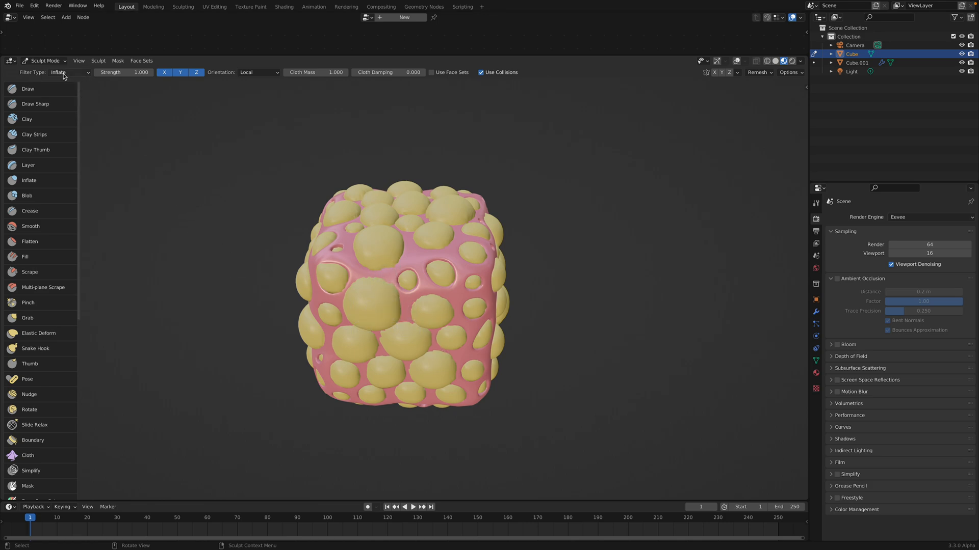
# Return to Object Mode, move the yellow blob aside, and select the pink cage.
pyautogui.click(69, 71)
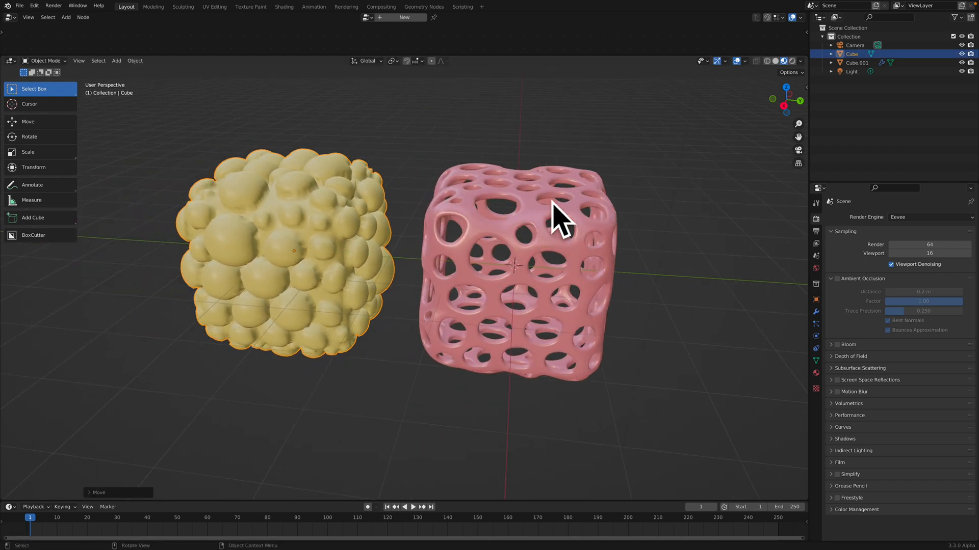
pyautogui.moveTo(540, 227)
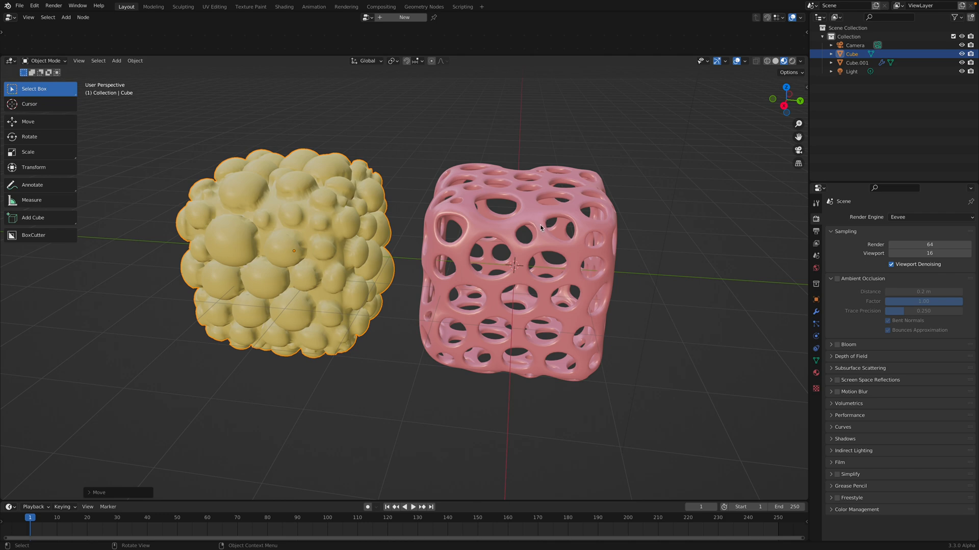
pyautogui.click(534, 208)
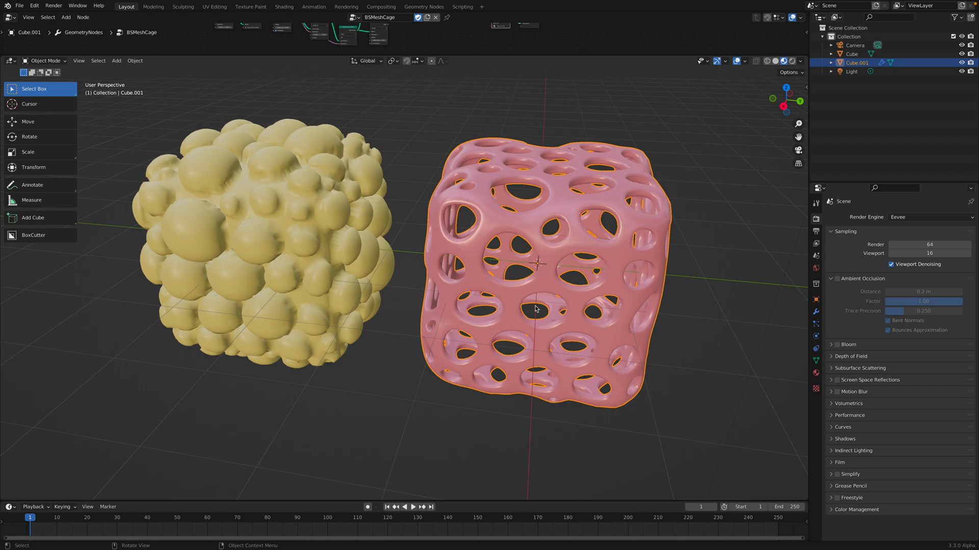
# Add a new cube mesh at the 3D cursor inside the pink cage.
pyautogui.scroll(-3)
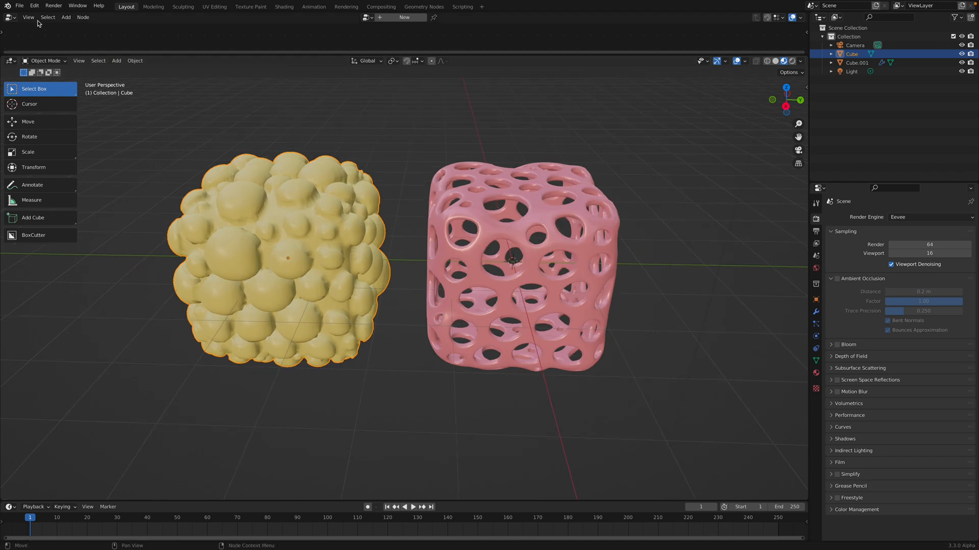
pyautogui.click(19, 5)
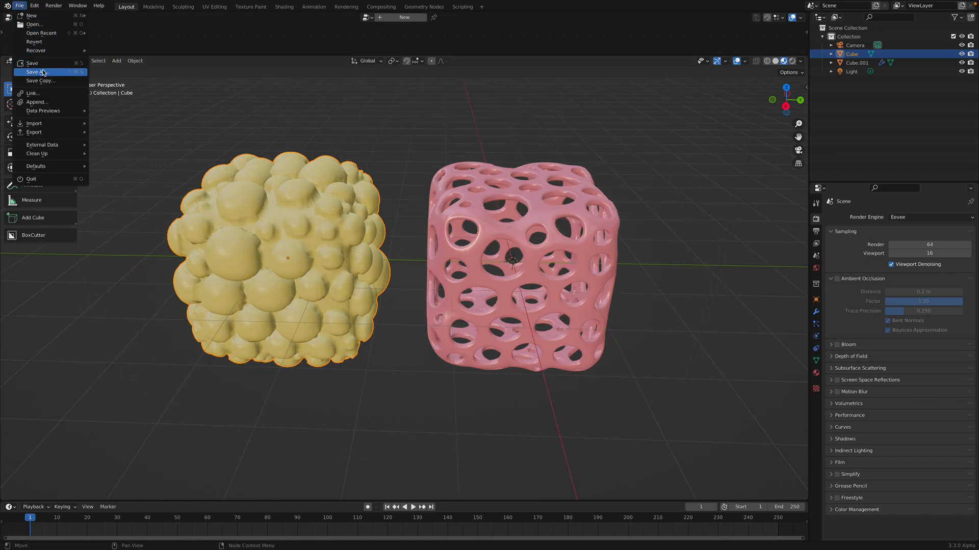
pyautogui.moveTo(37, 102)
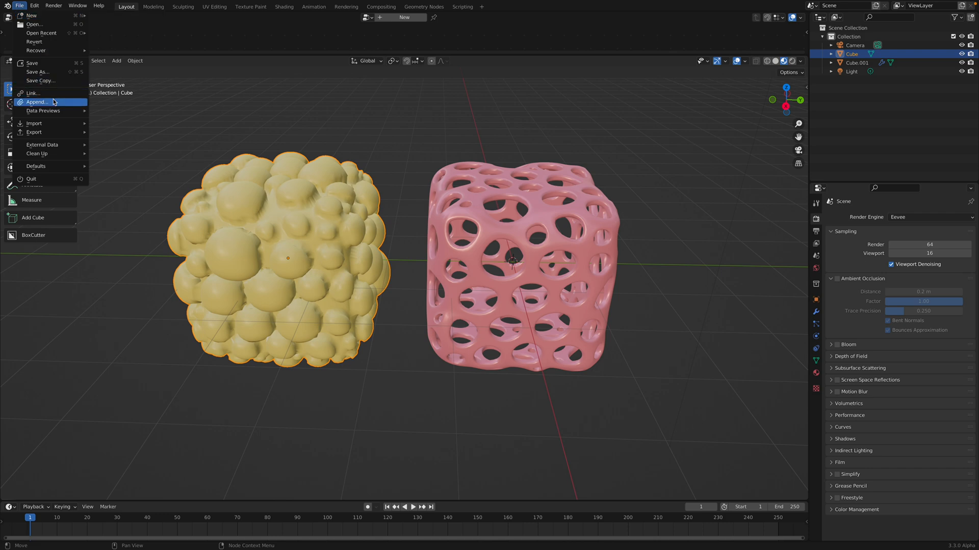
pyautogui.click(36, 102)
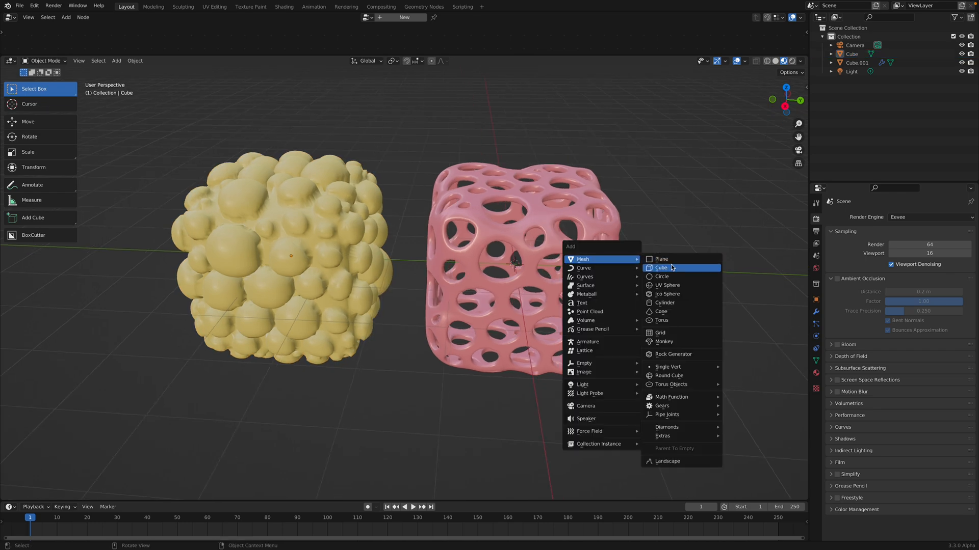
pyautogui.click(661, 269)
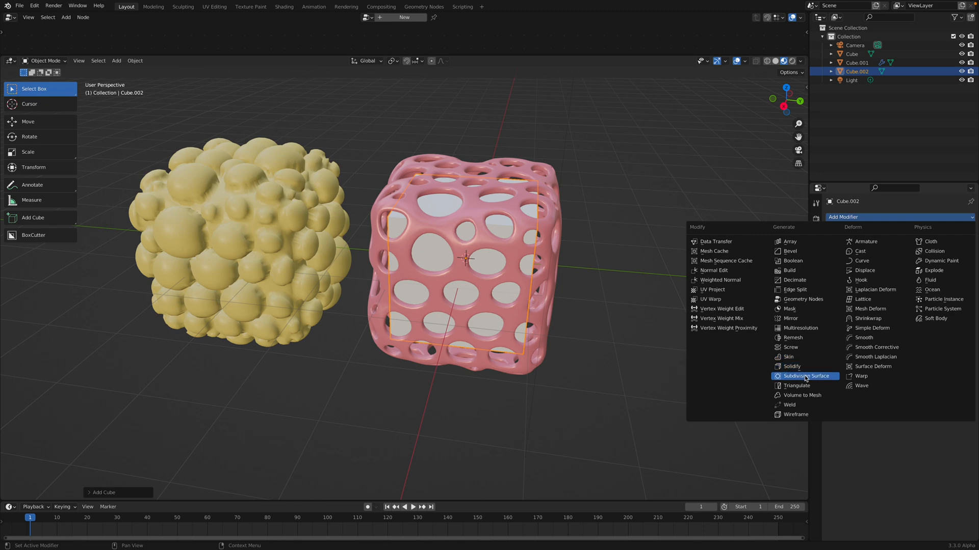
# Subdivide the new cube, inflate it with the cloth filter, scale it up, and resume sculpting.
pyautogui.click(806, 377)
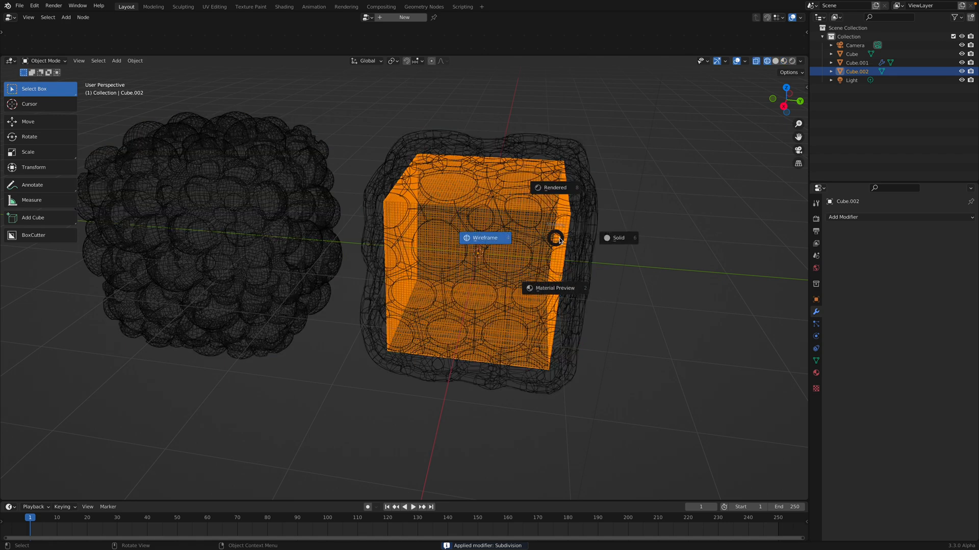
pyautogui.click(618, 237)
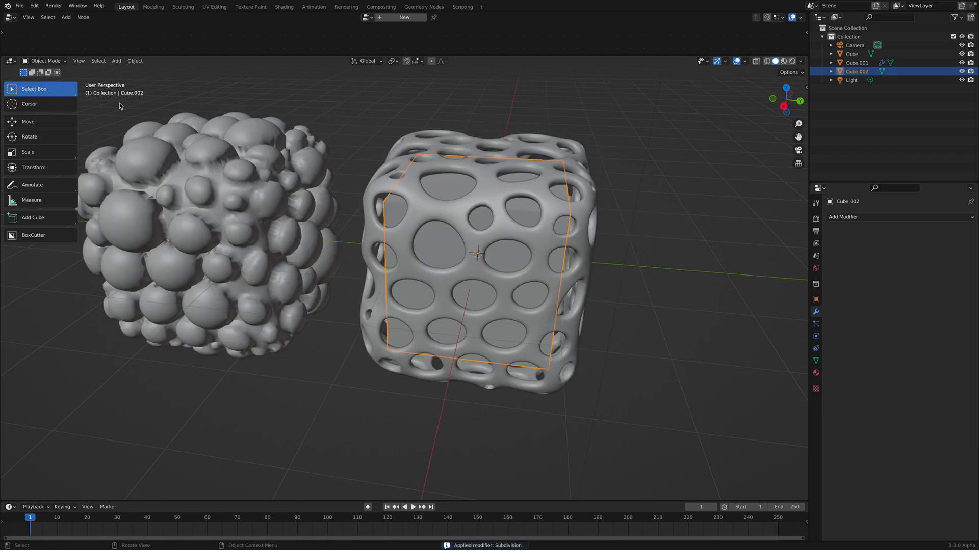
pyautogui.click(46, 60)
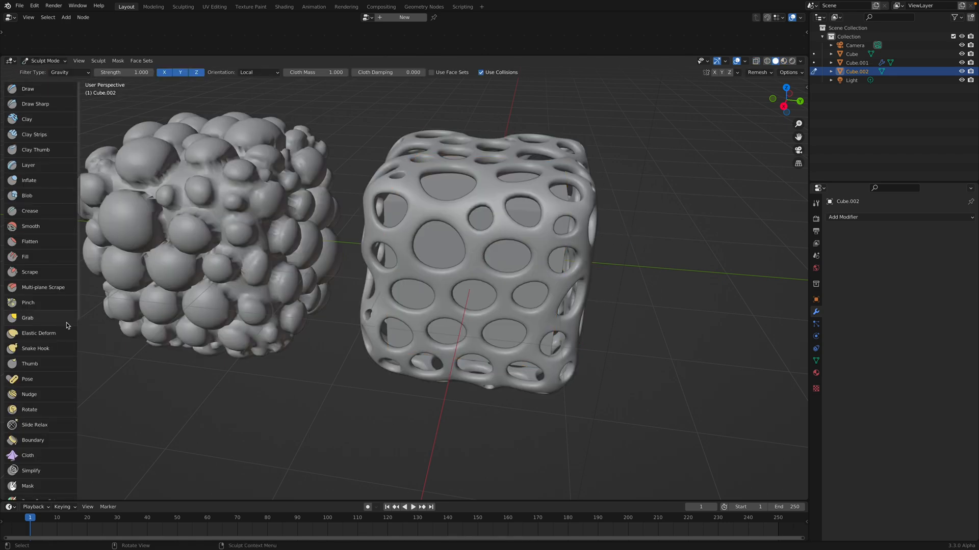
pyautogui.click(59, 71)
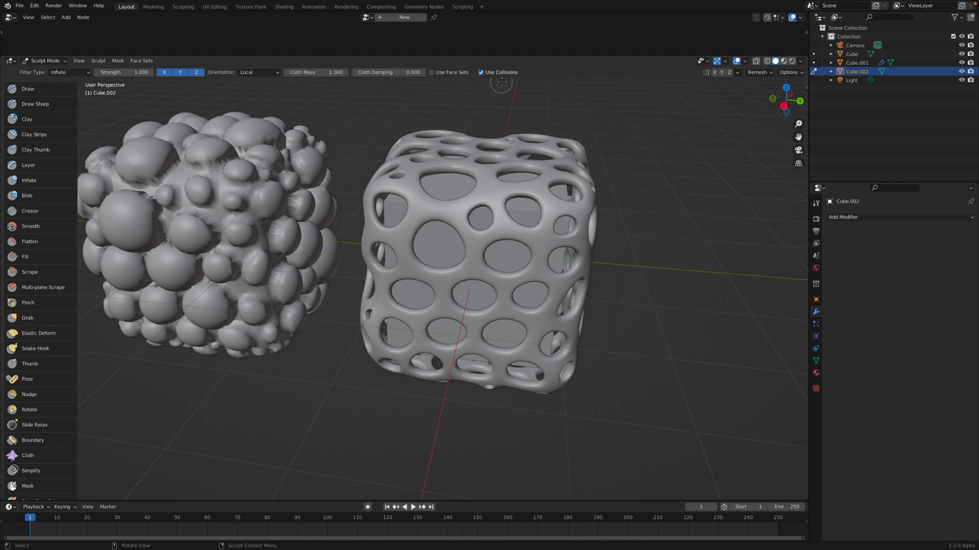
pyautogui.moveTo(526, 217)
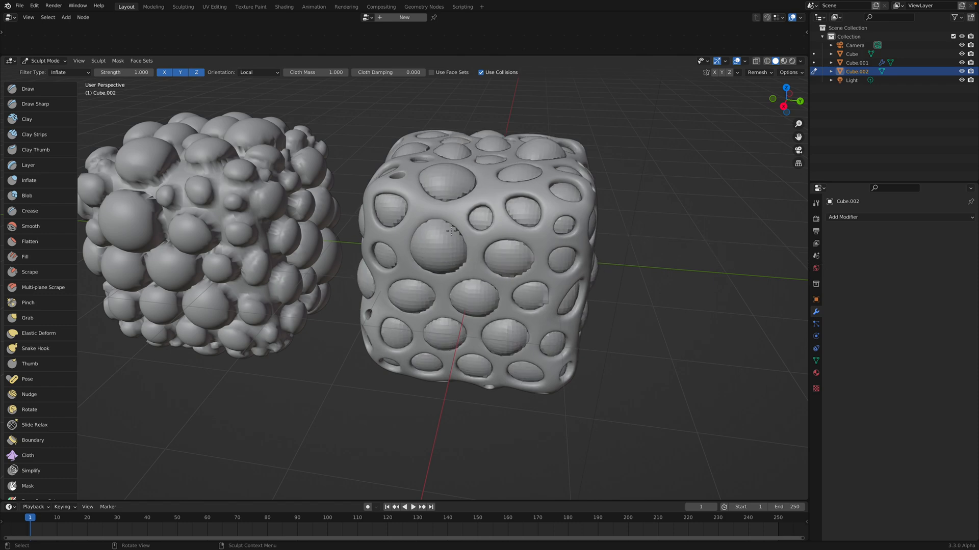
pyautogui.click(69, 72)
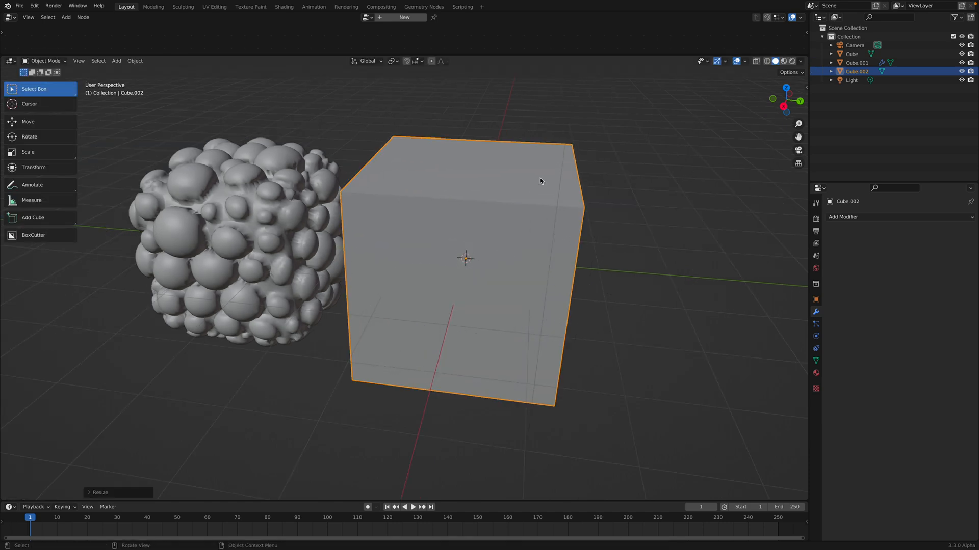
pyautogui.click(44, 60)
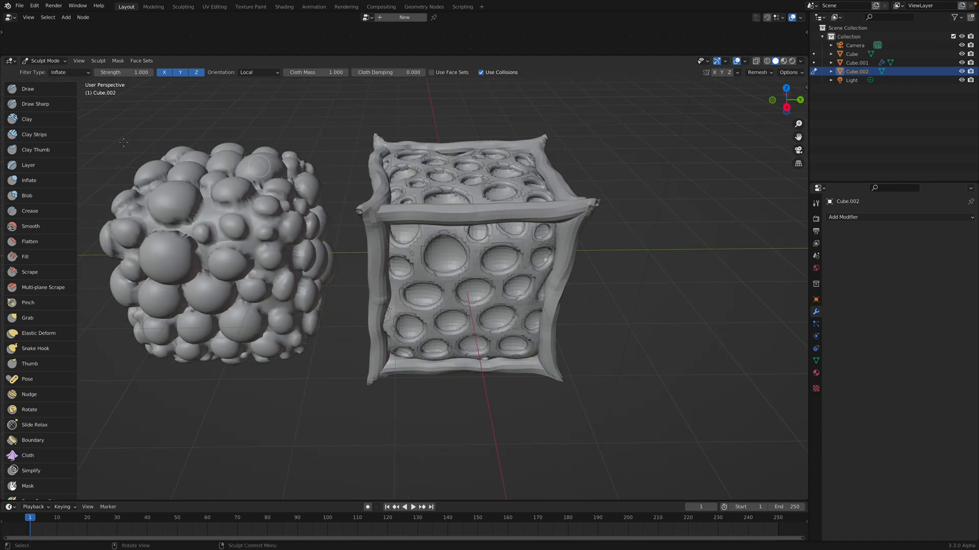
# Leave Sculpt Mode and move the dimpled cloth shell to the right of the cage.
pyautogui.click(44, 60)
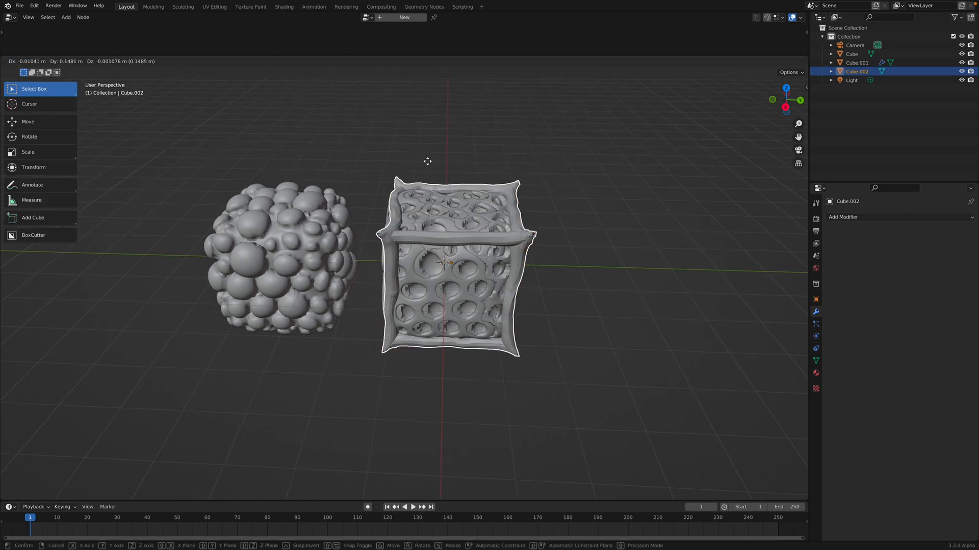
pyautogui.click(507, 177)
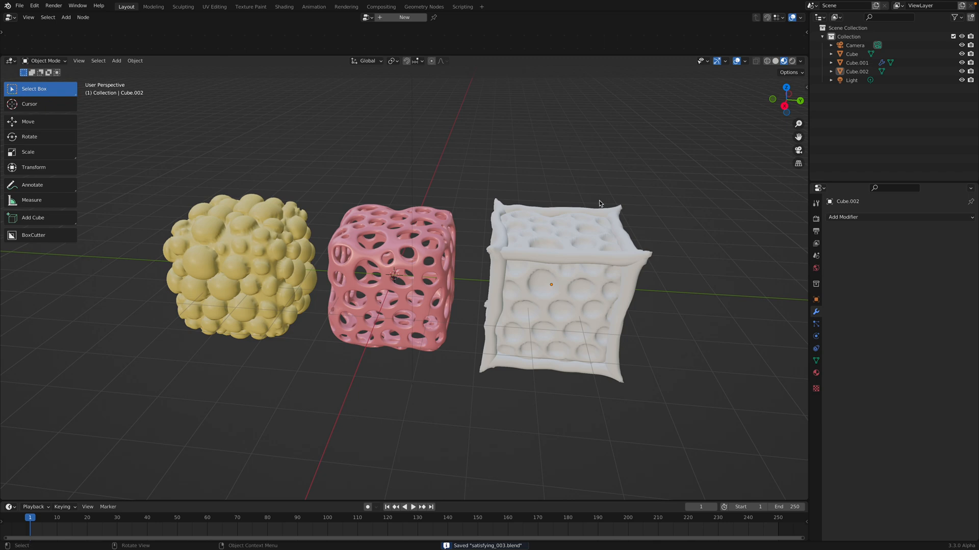
# Add a new cube, Cube.003, scaled to fit inside the pink cage.
pyautogui.click(390, 275)
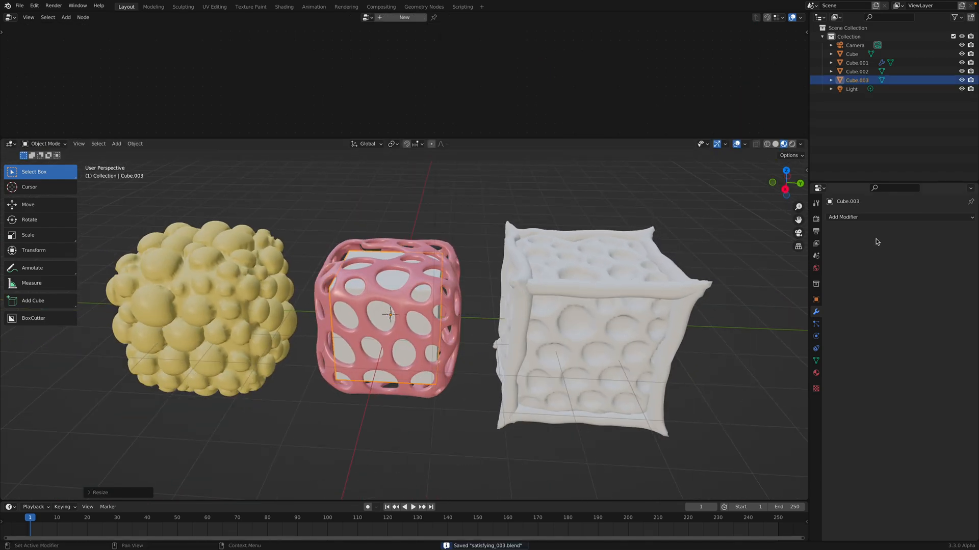
# Subdivide Cube.003, inflate it through the cage holes, and return to Object Mode to move it right.
pyautogui.click(843, 216)
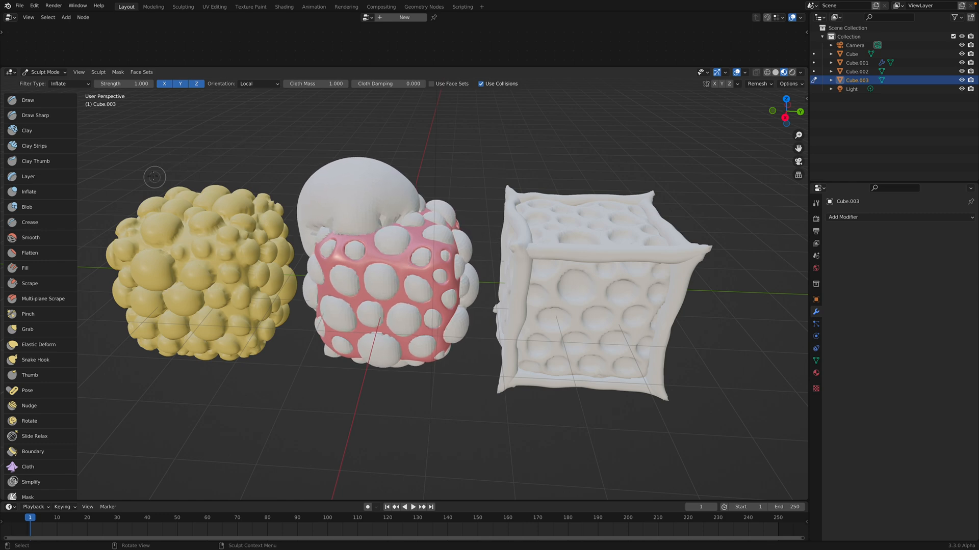
pyautogui.click(44, 71)
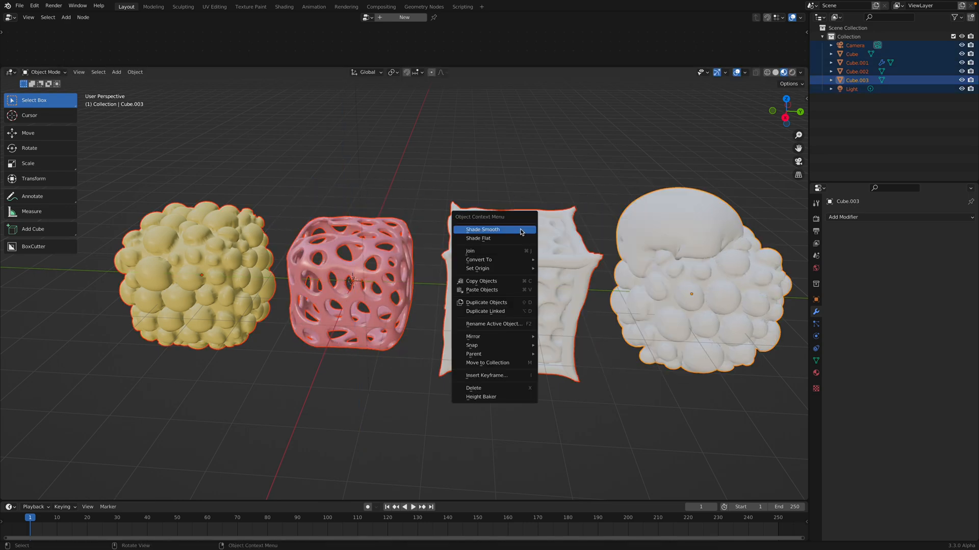
# Shade all objects smooth, strengthen ambient occlusion, and link the yellow Cube's material to the shell and blob.
pyautogui.click(482, 230)
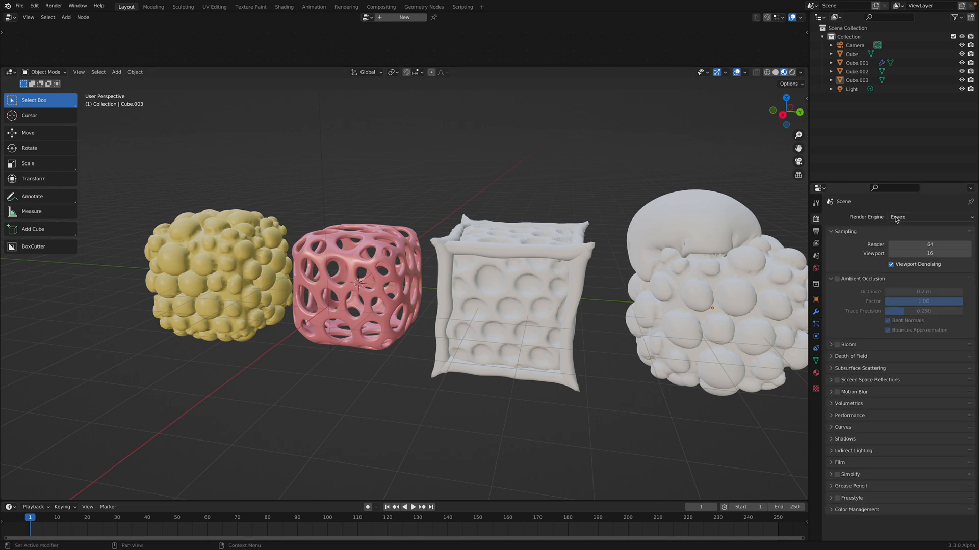
pyautogui.click(836, 279)
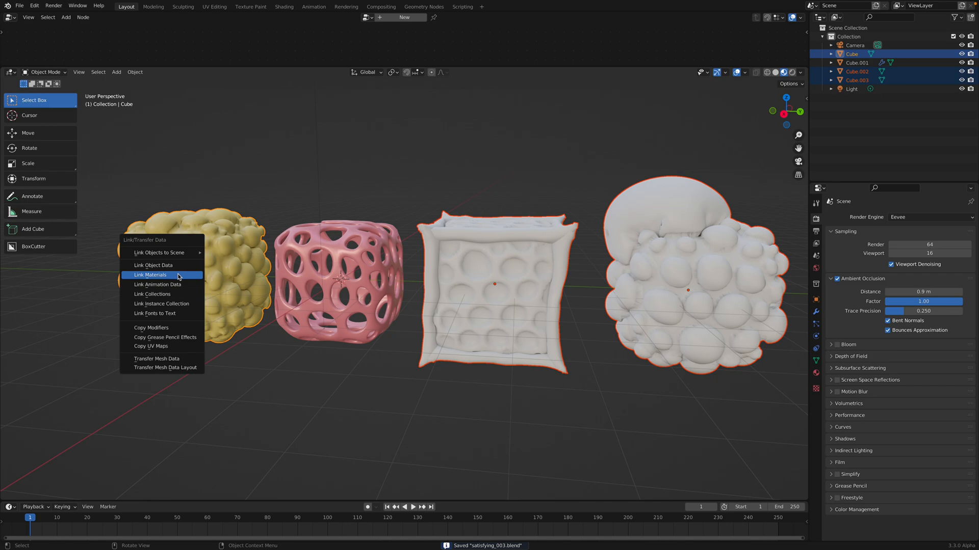
pyautogui.click(152, 274)
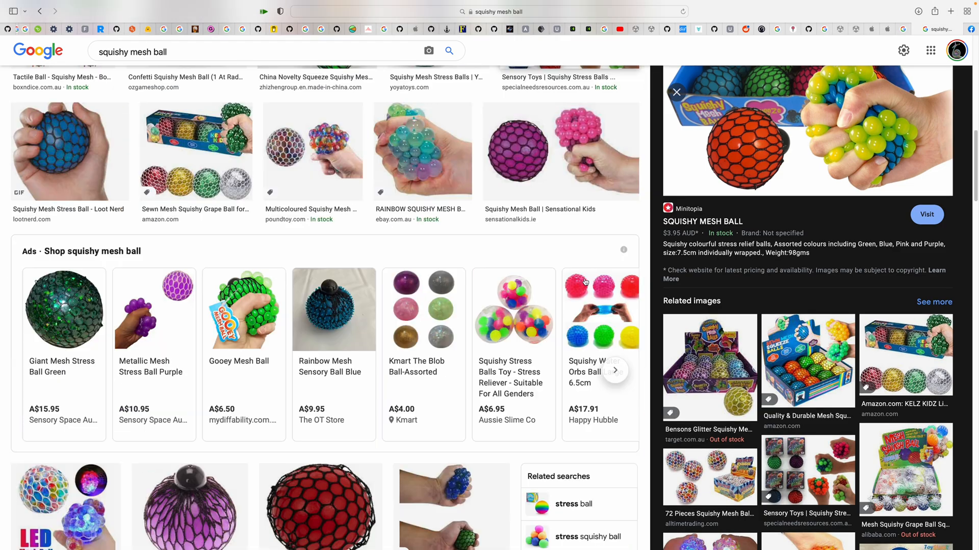
# Scroll the squishy mesh ball reference photos, then select the pink cage back in Blender.
pyautogui.scroll(3)
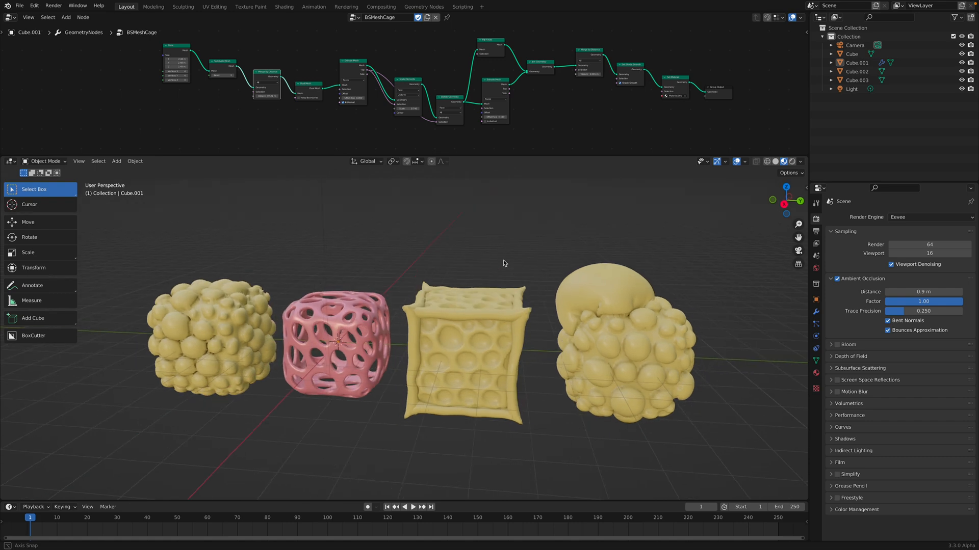
pyautogui.click(338, 346)
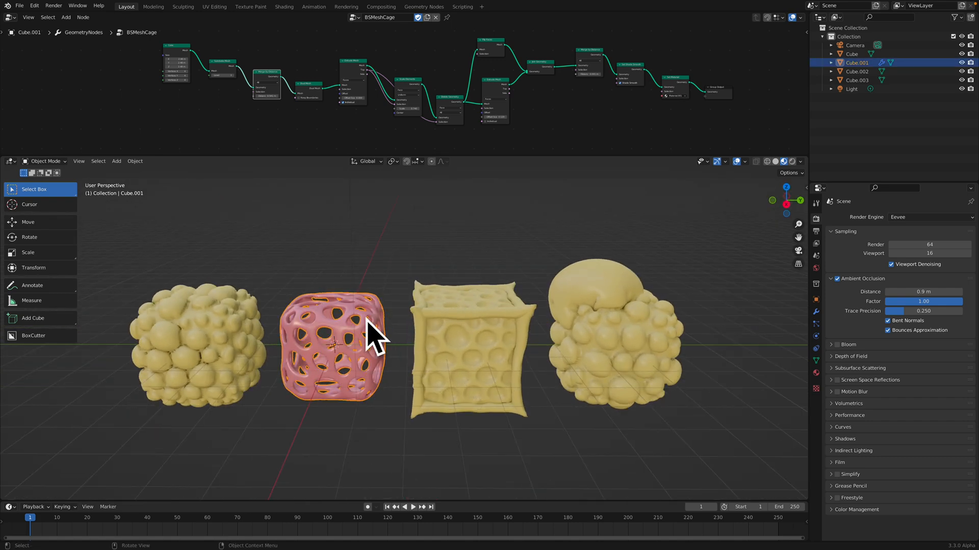